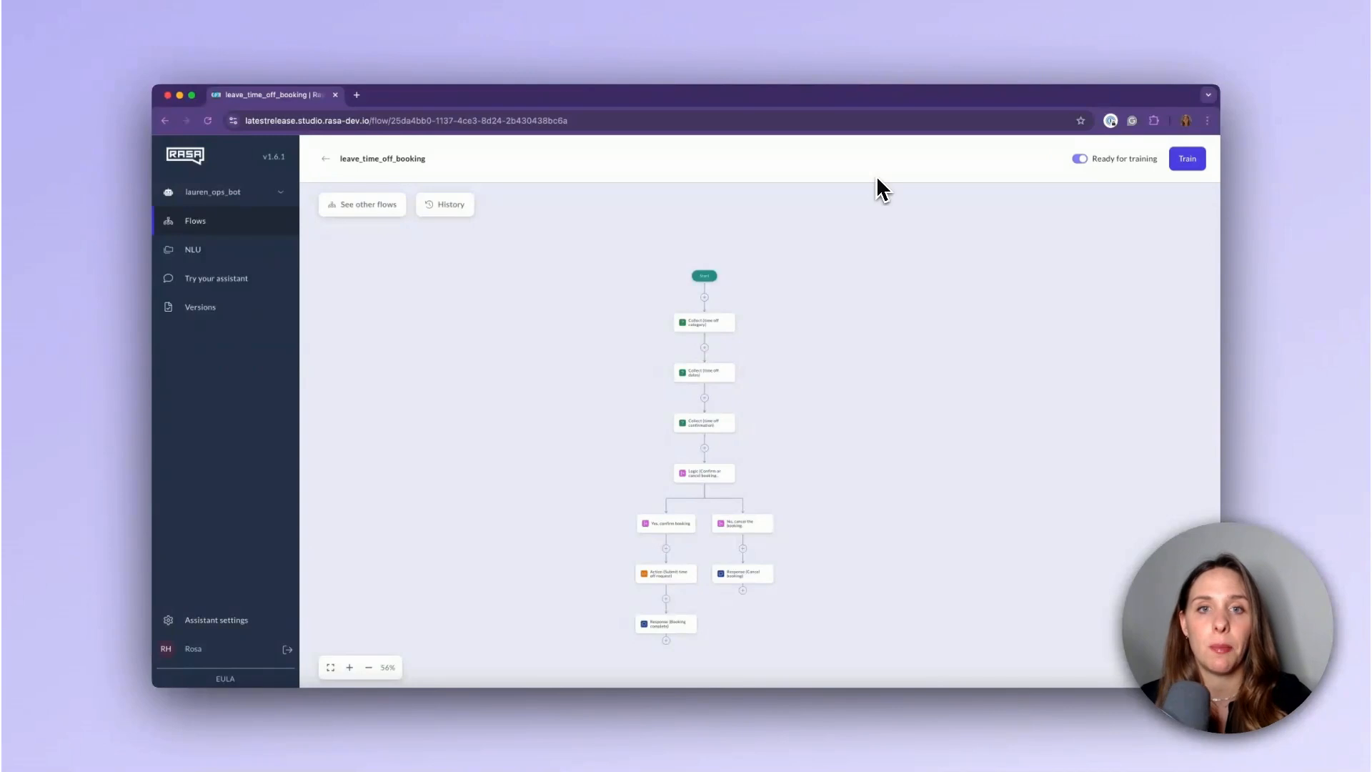
mouse_move(647, 491)
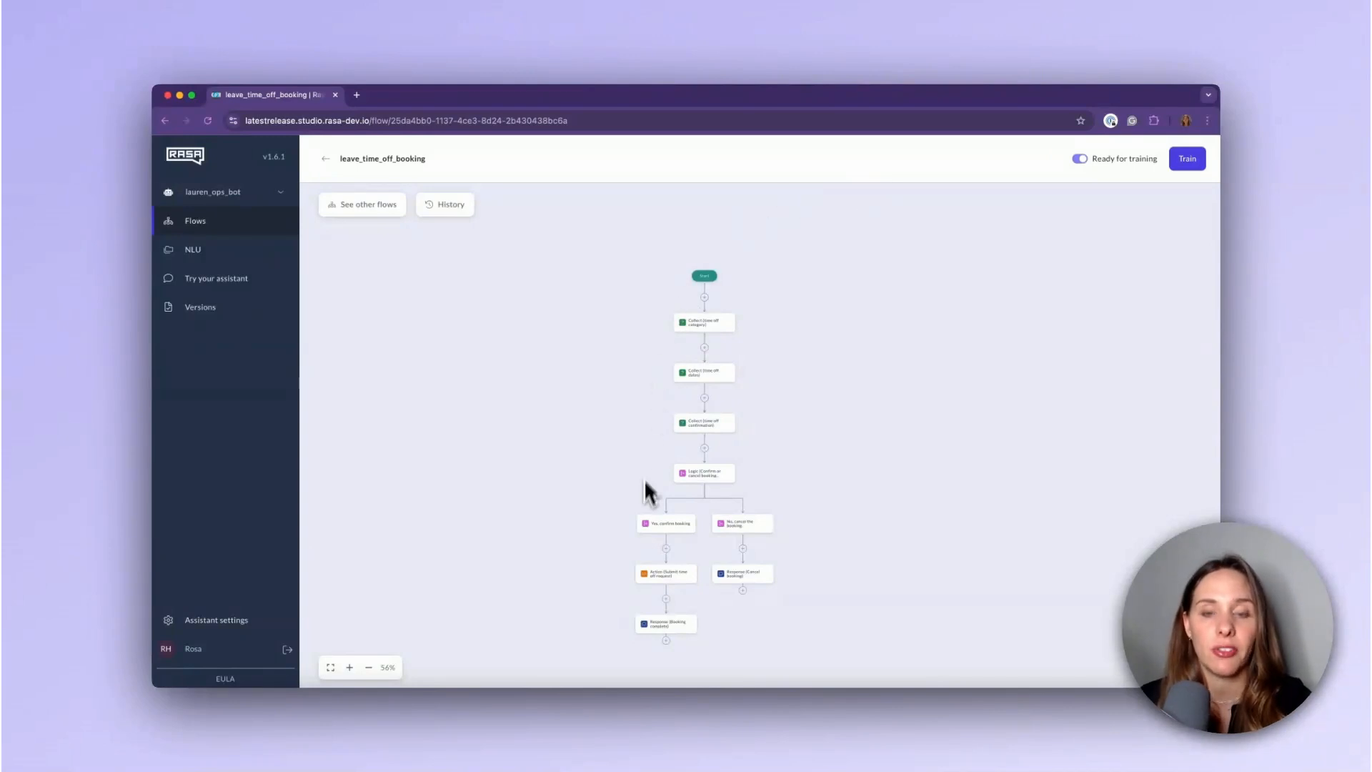
mouse_move(628, 615)
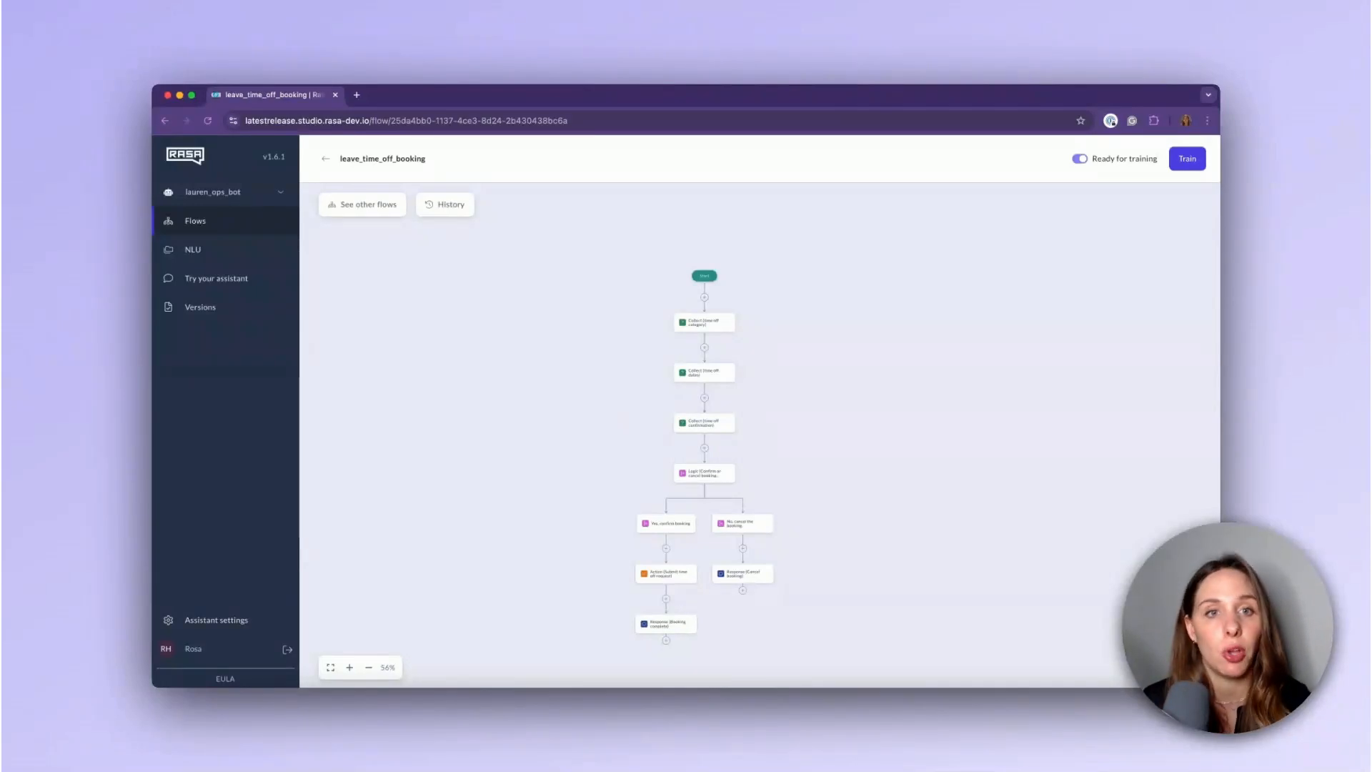
mouse_move(640, 411)
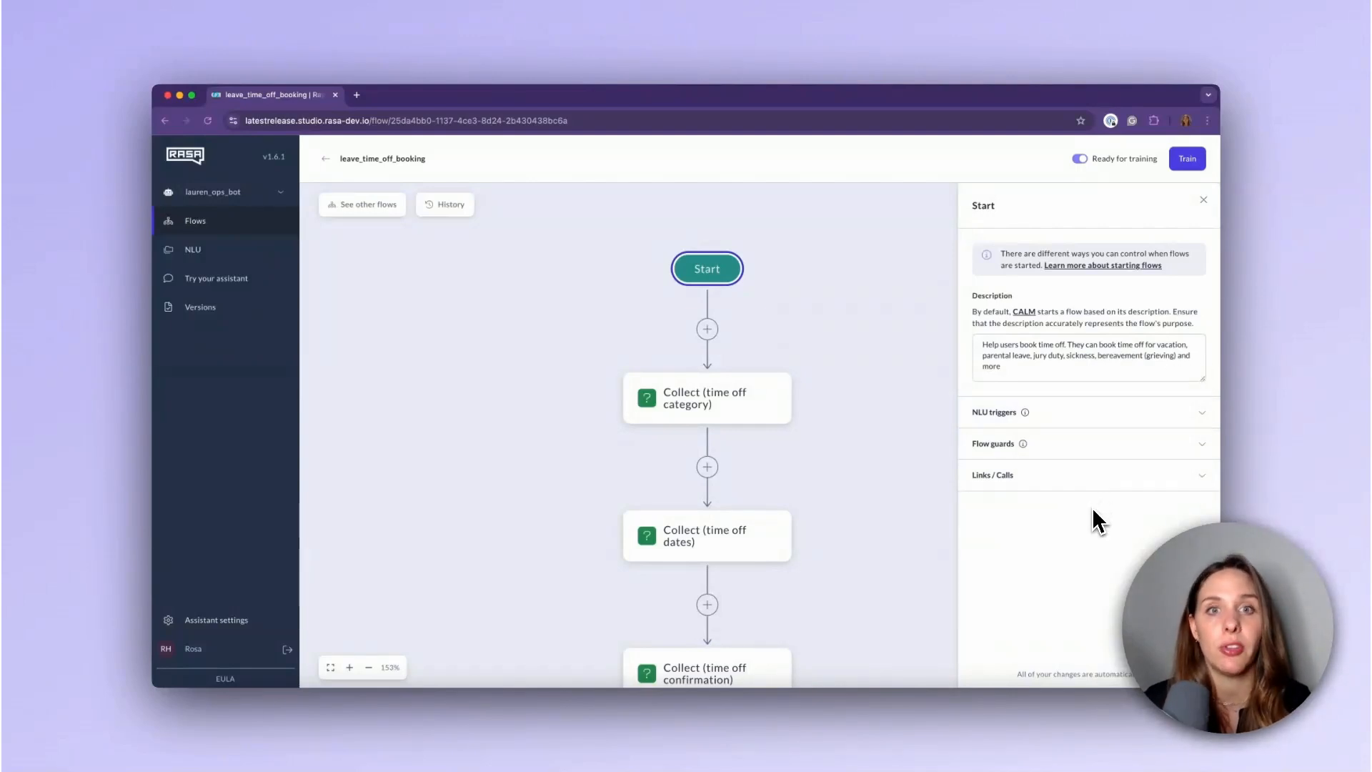
mouse_move(1135, 395)
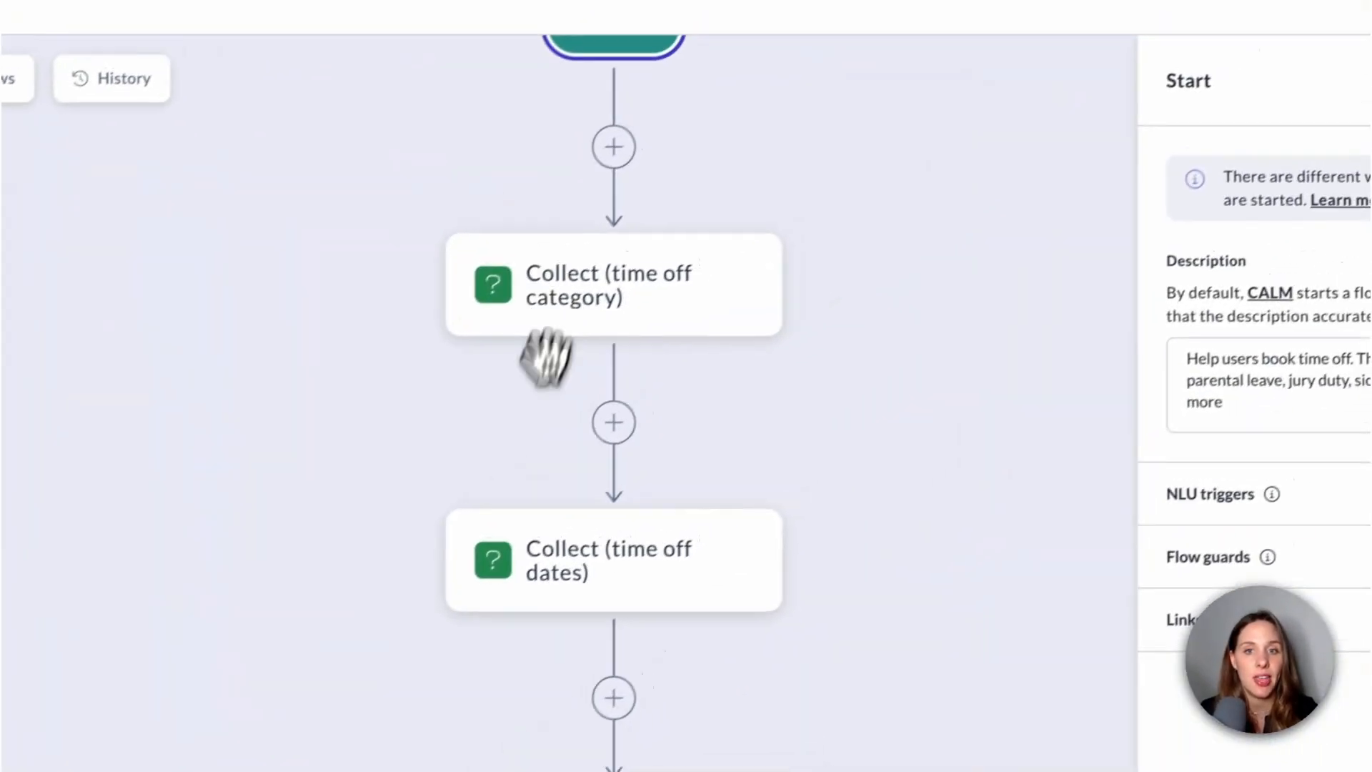
Open the Logic (Confirm or cancel booking) step to view its submit and cancel branches
click(612, 284)
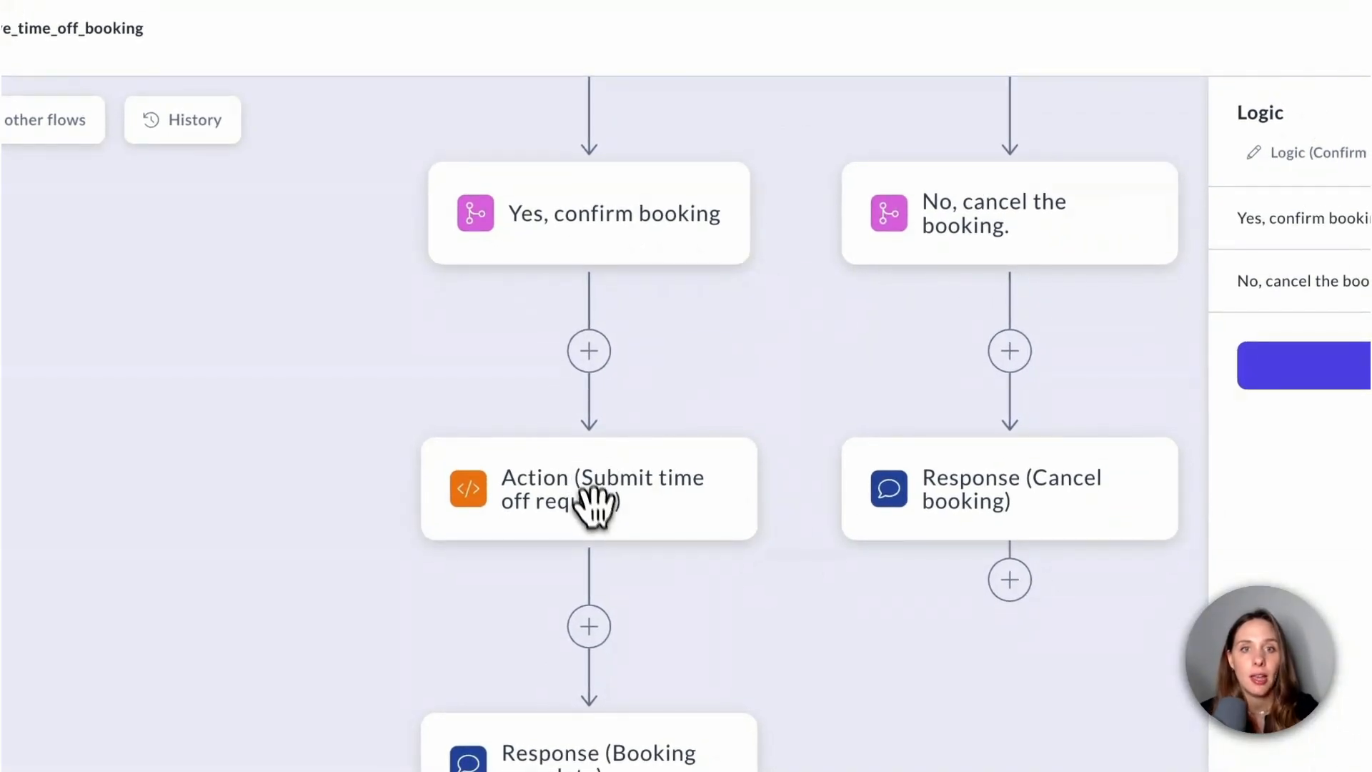
Show the Submit time off request step's leave_time_off_book custom action panel
click(588, 488)
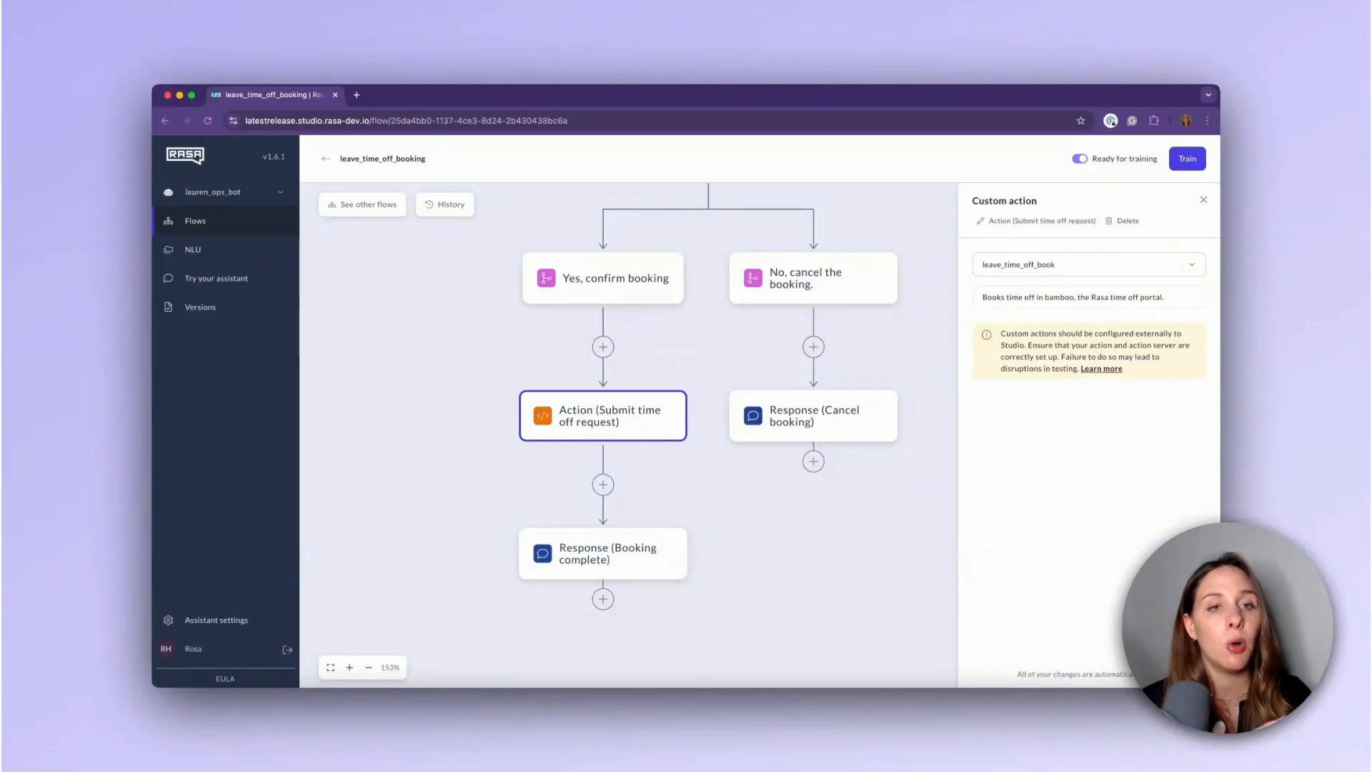
mouse_move(658, 418)
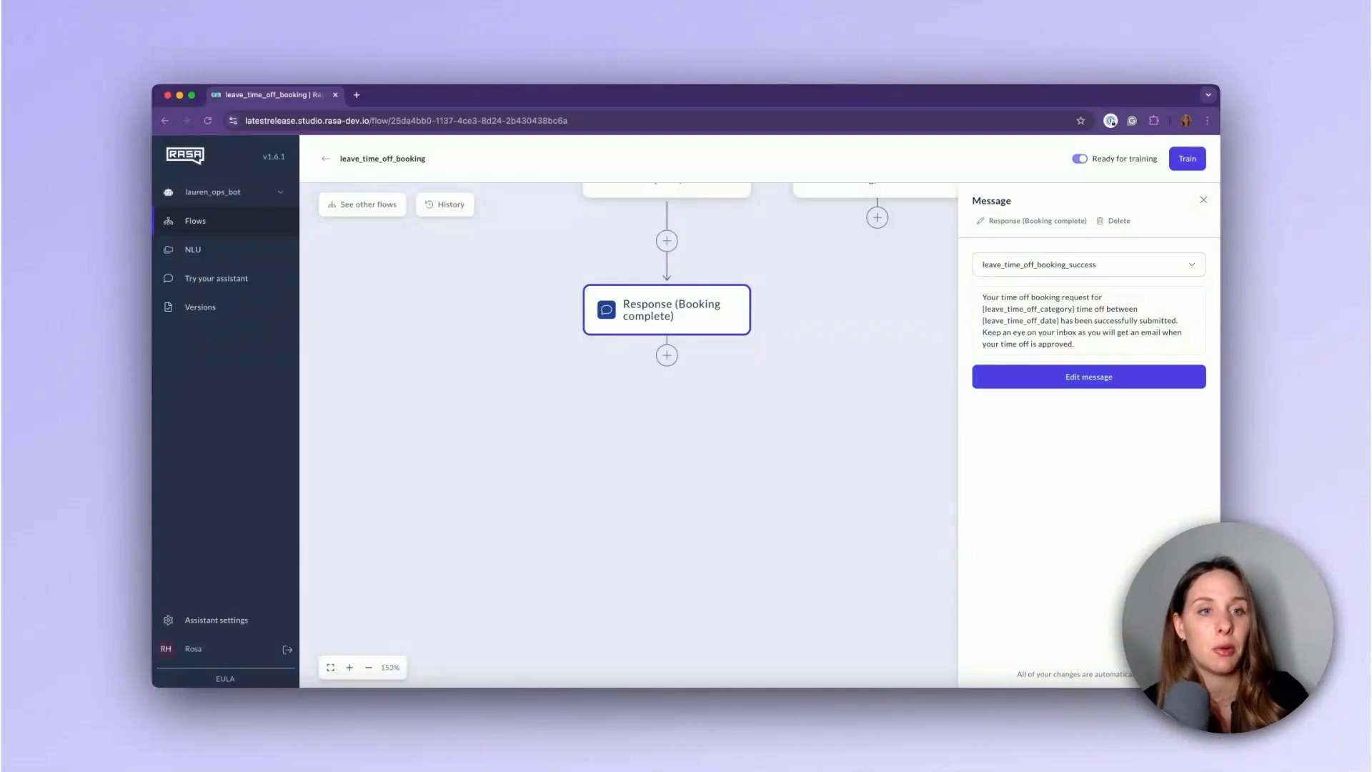
View the Booking complete response's leave_time_off_booking_success message and close the editor unchanged
click(1089, 376)
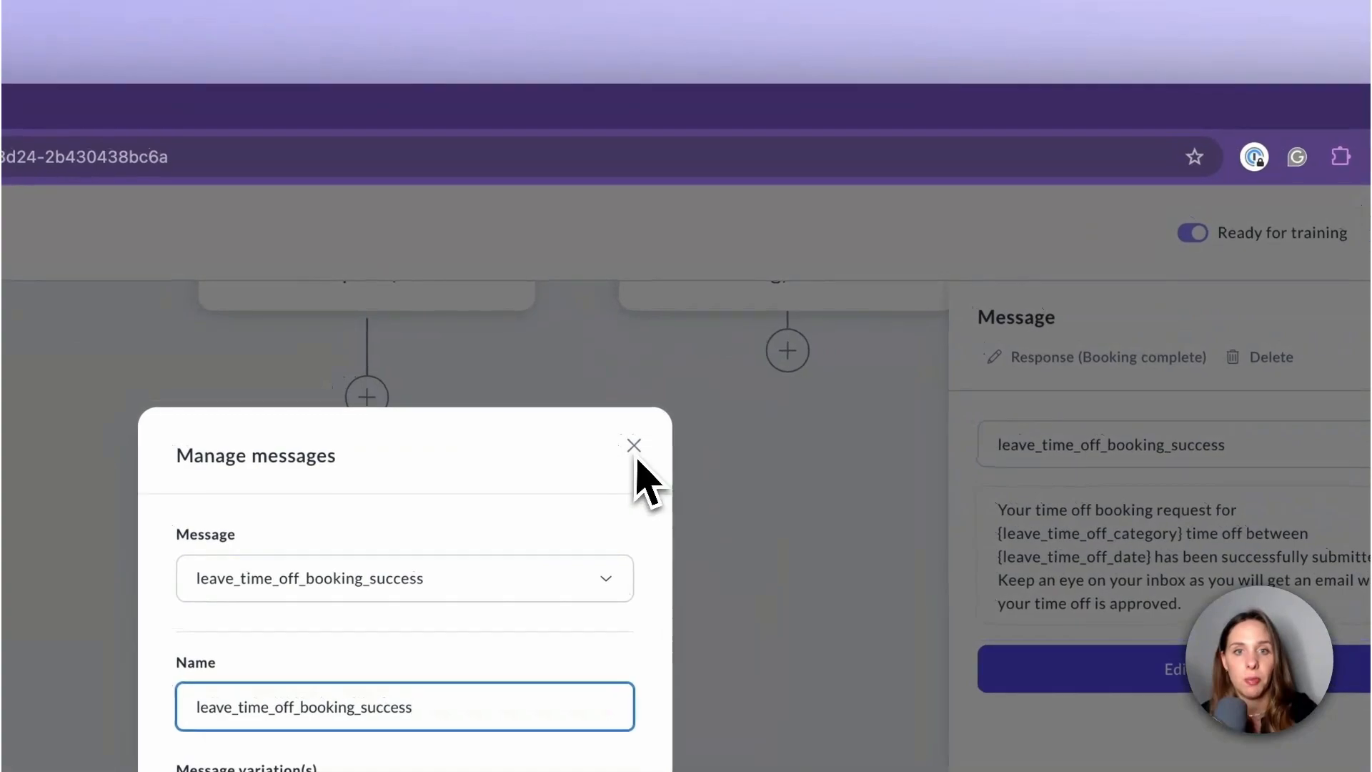
click(632, 445)
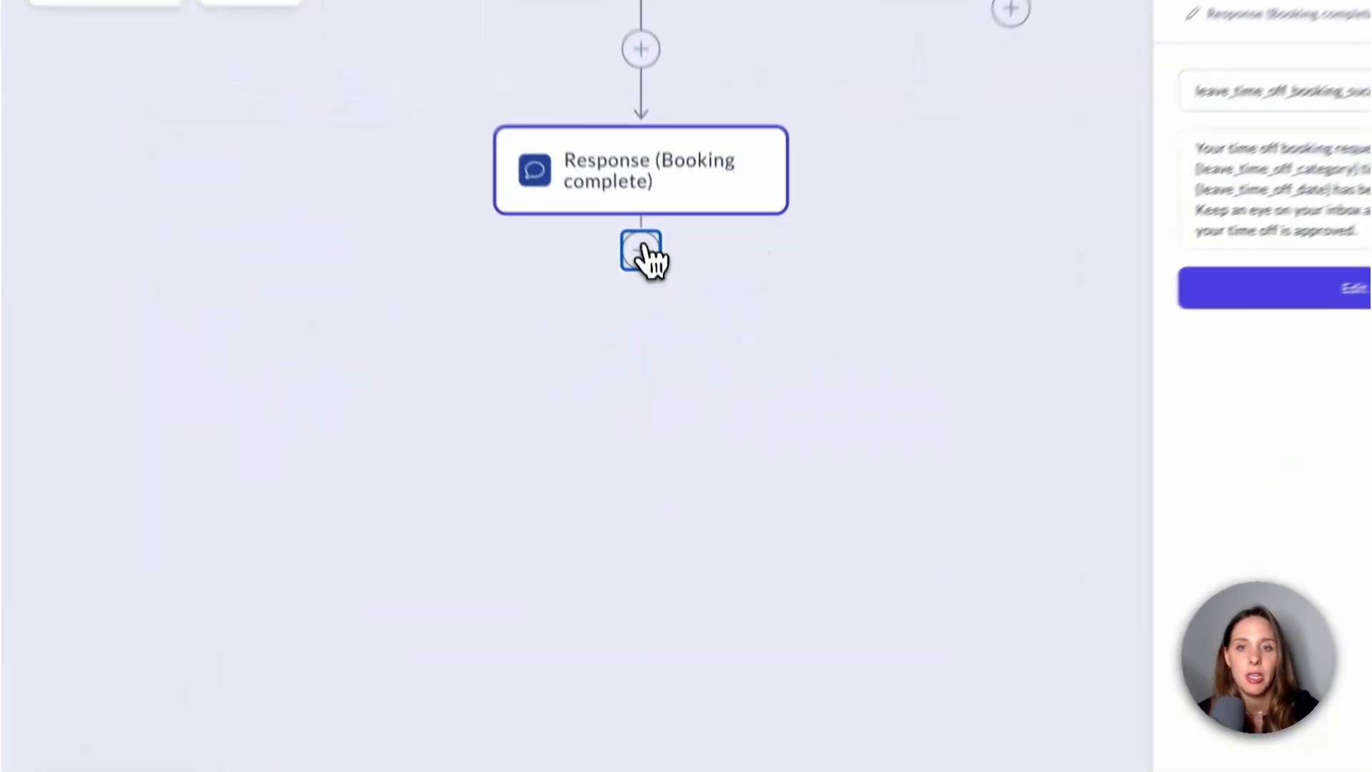
Open the step type menu under the Booking complete response
click(640, 250)
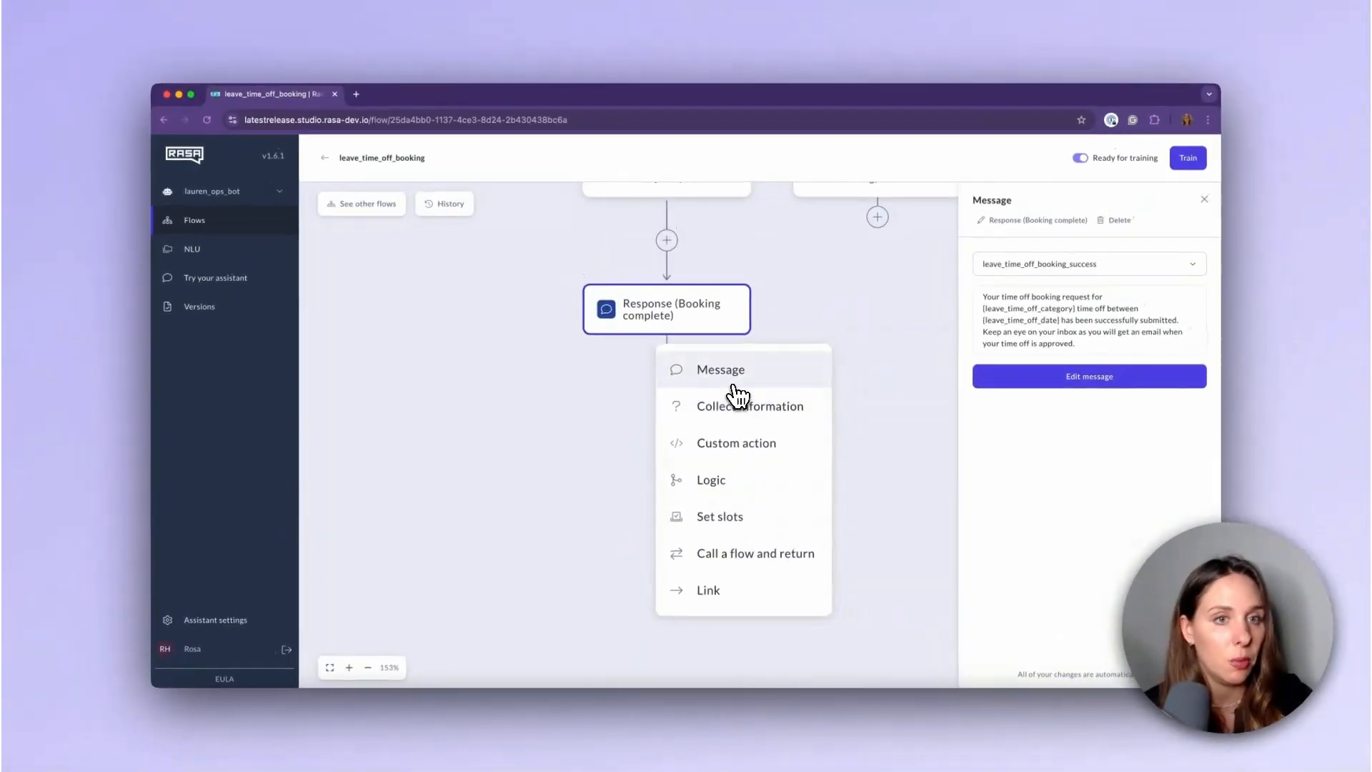
mouse_move(736, 443)
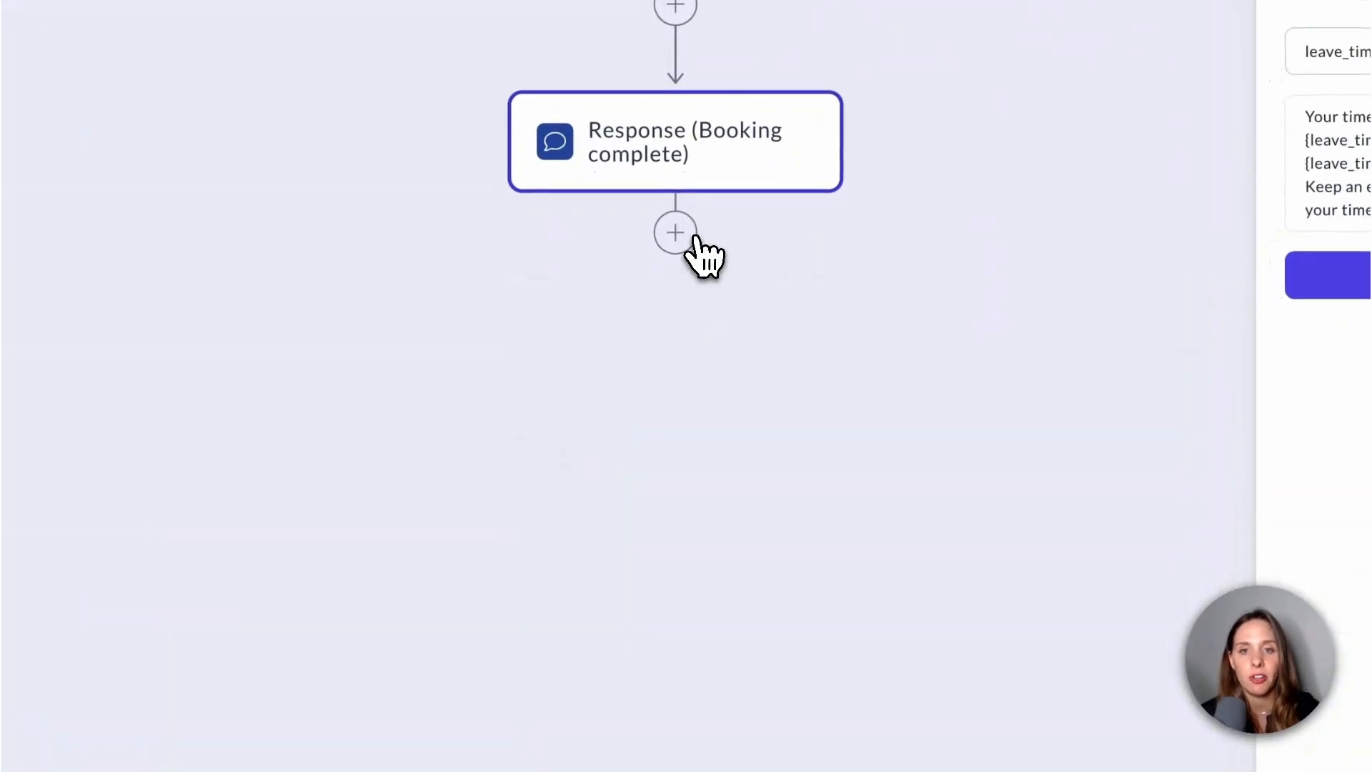
click(675, 231)
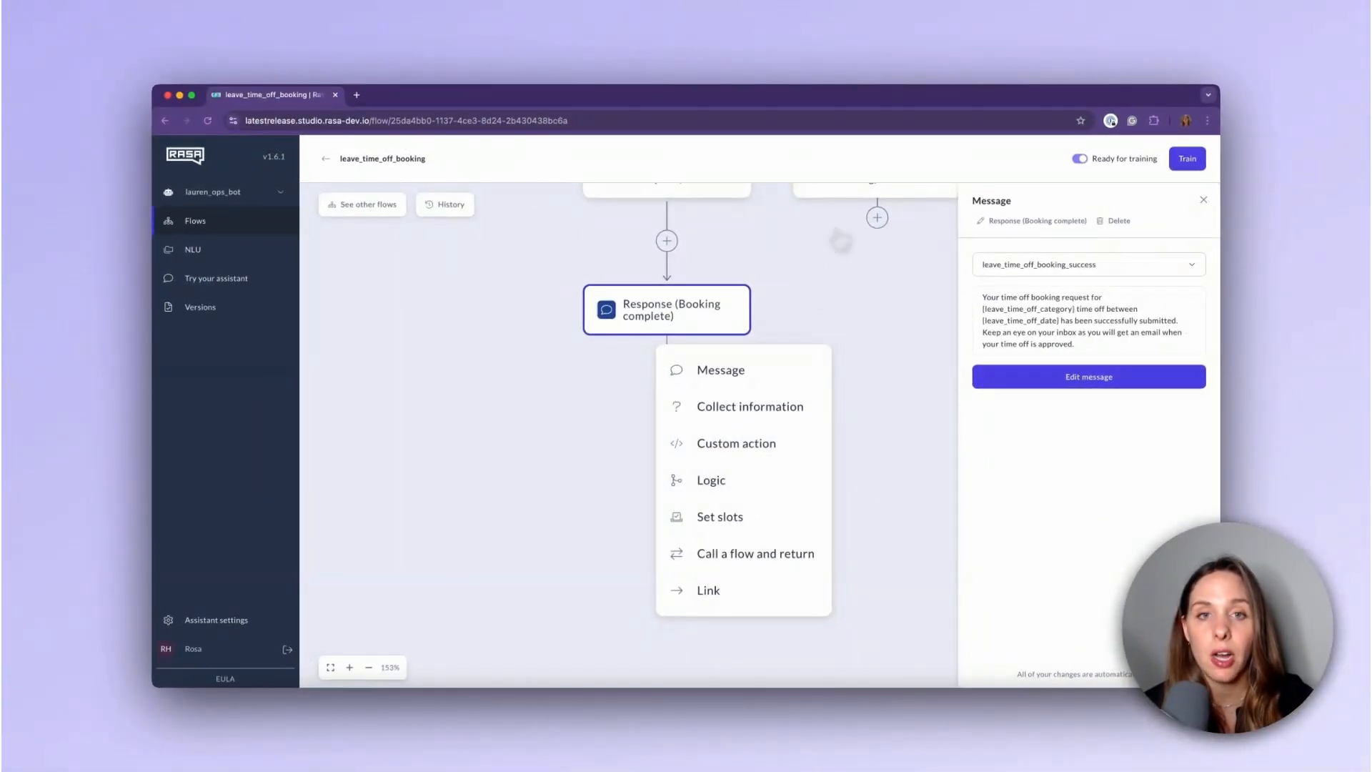
mouse_move(743, 516)
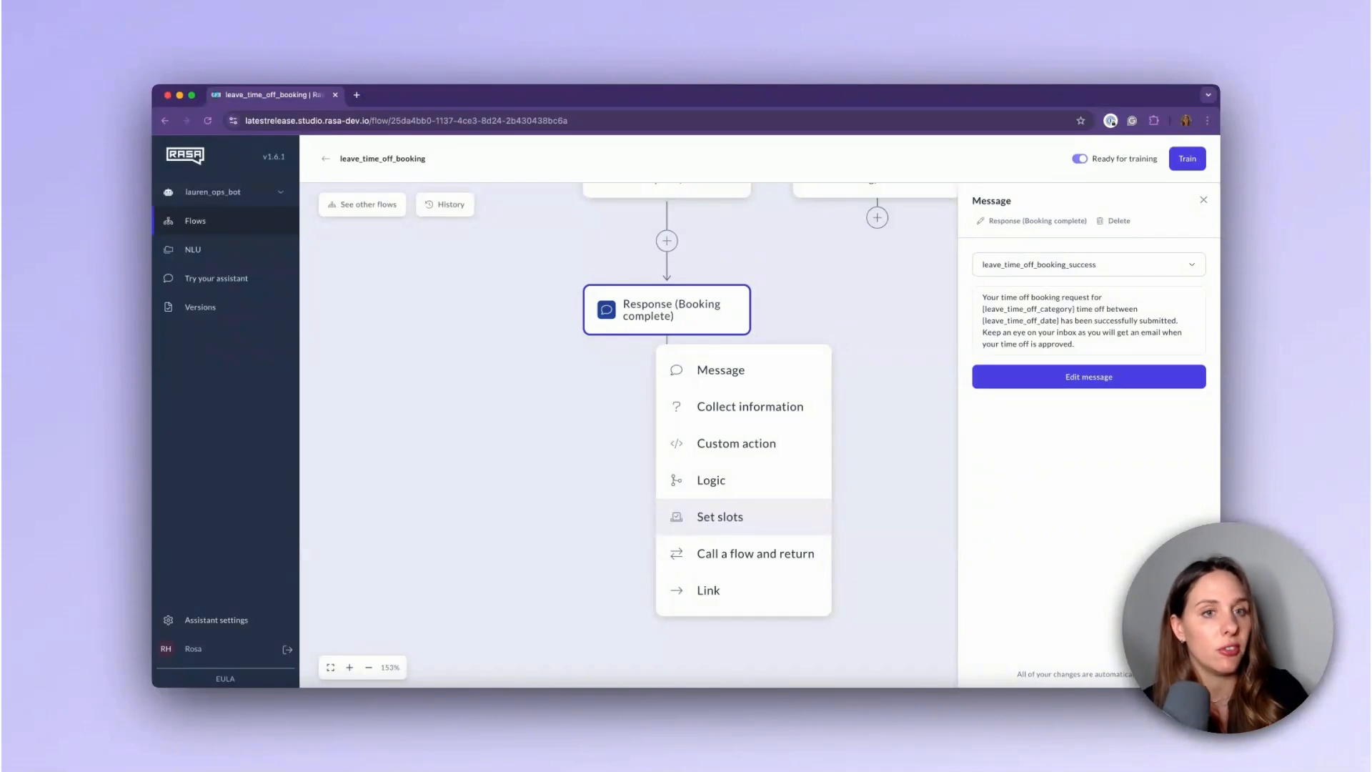
mouse_move(744, 545)
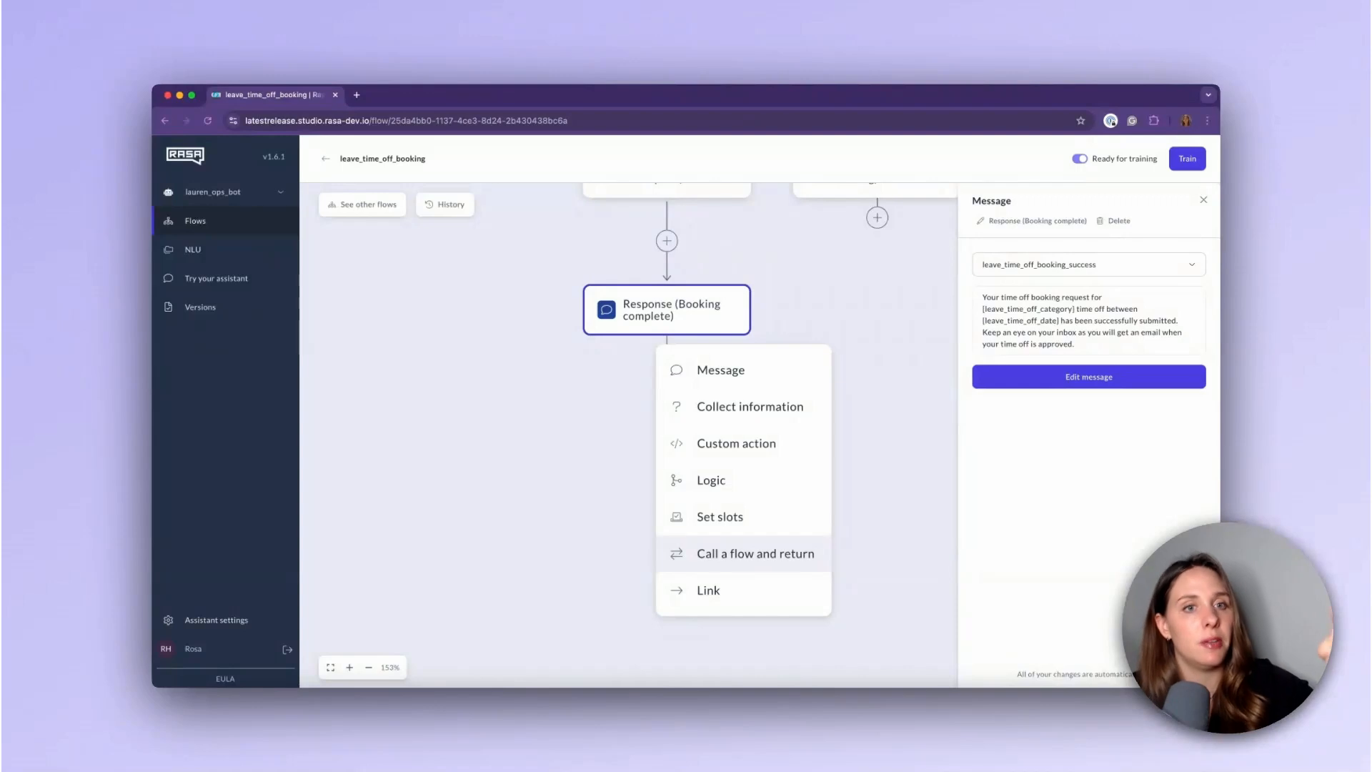
mouse_move(743, 562)
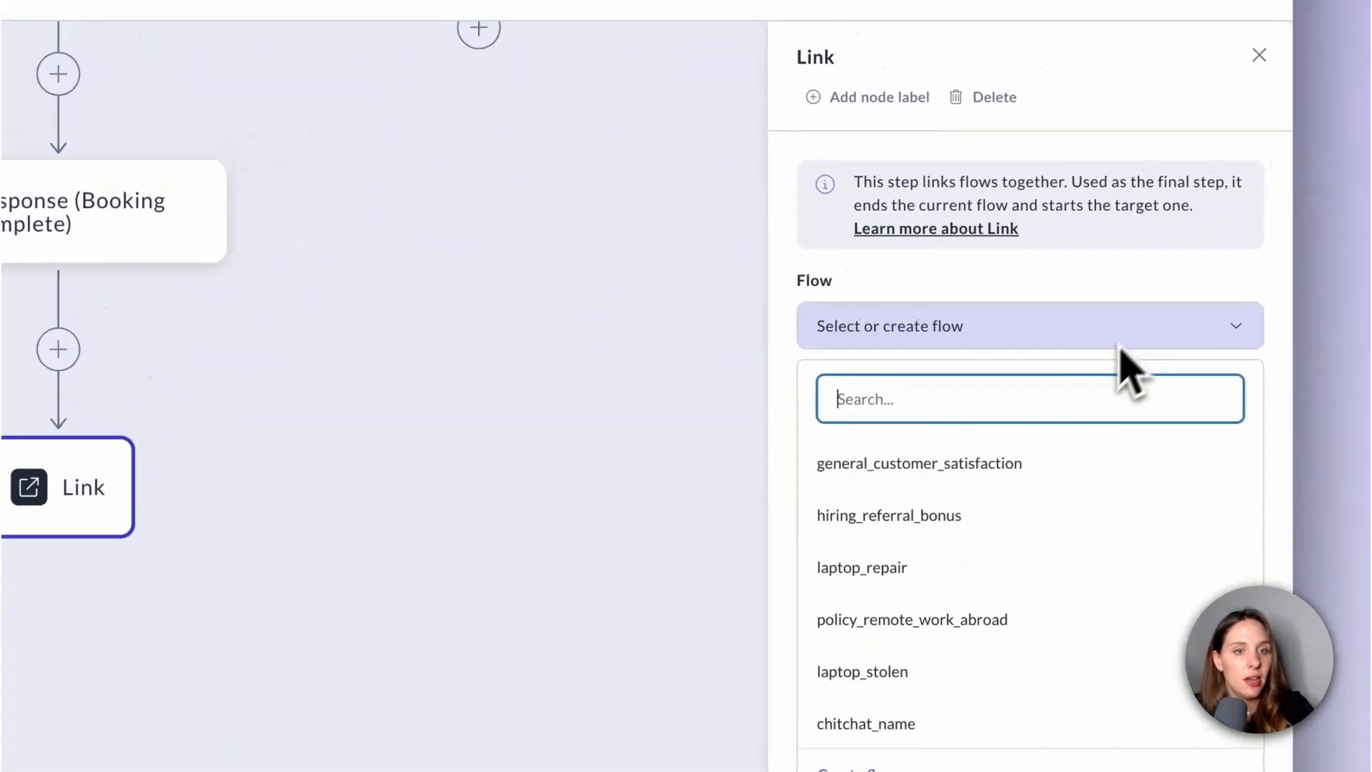
Point the new Link step to the general_customer_satisfaction flow
click(919, 464)
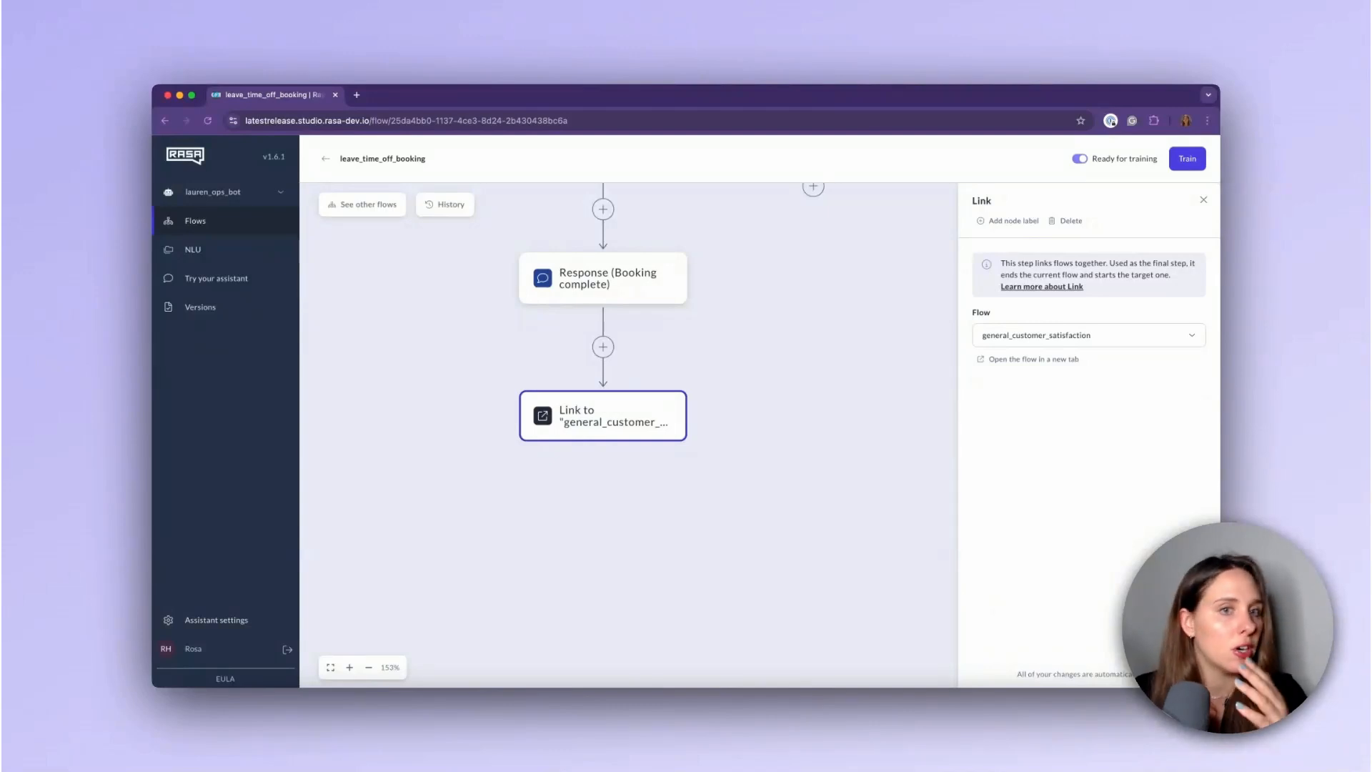
mouse_move(736, 272)
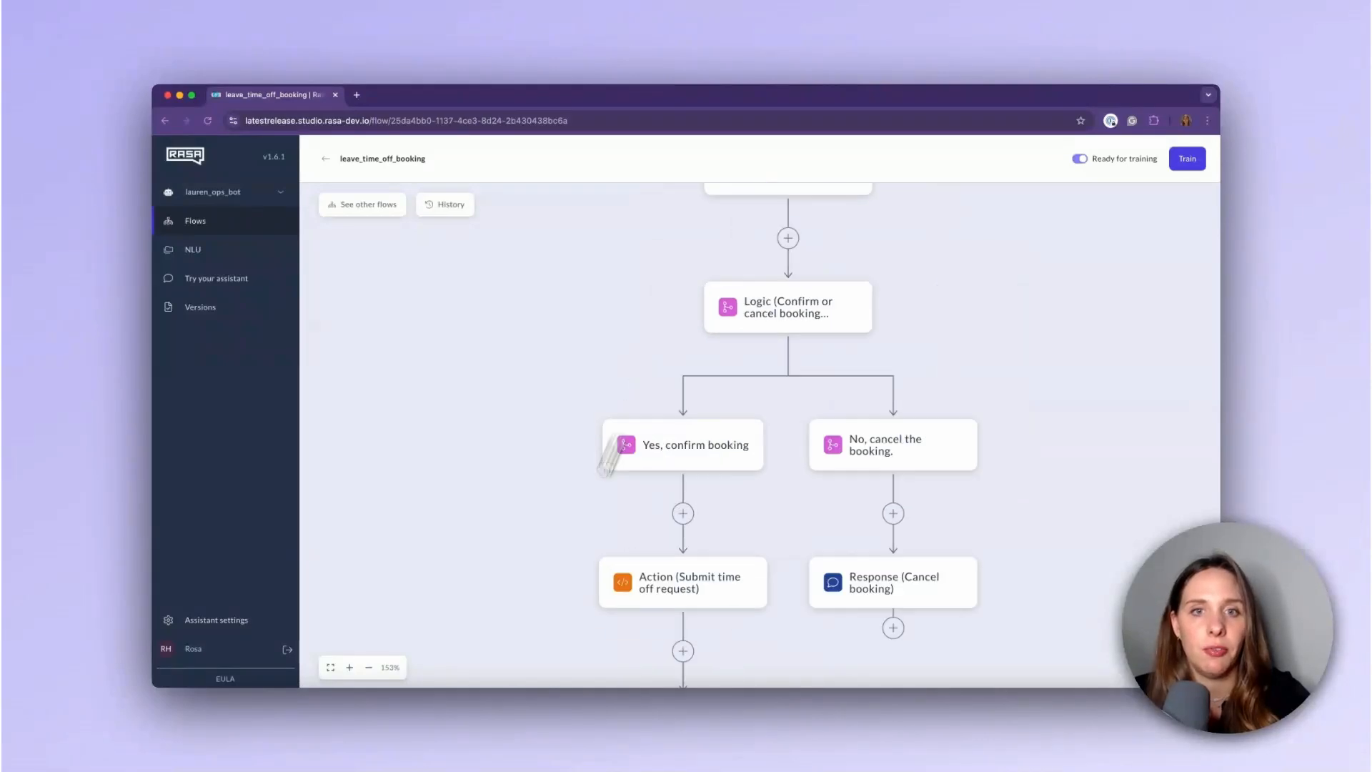
scroll(down, 3)
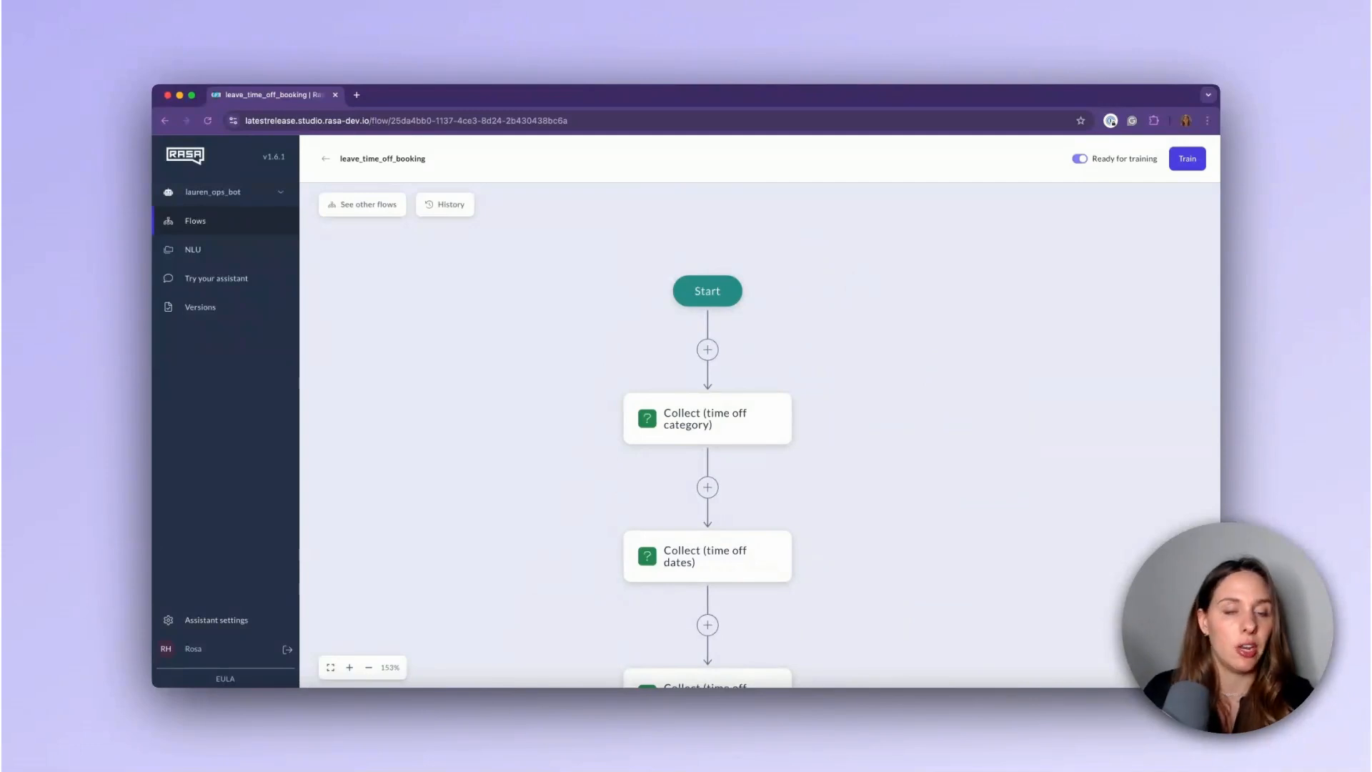
mouse_move(857, 335)
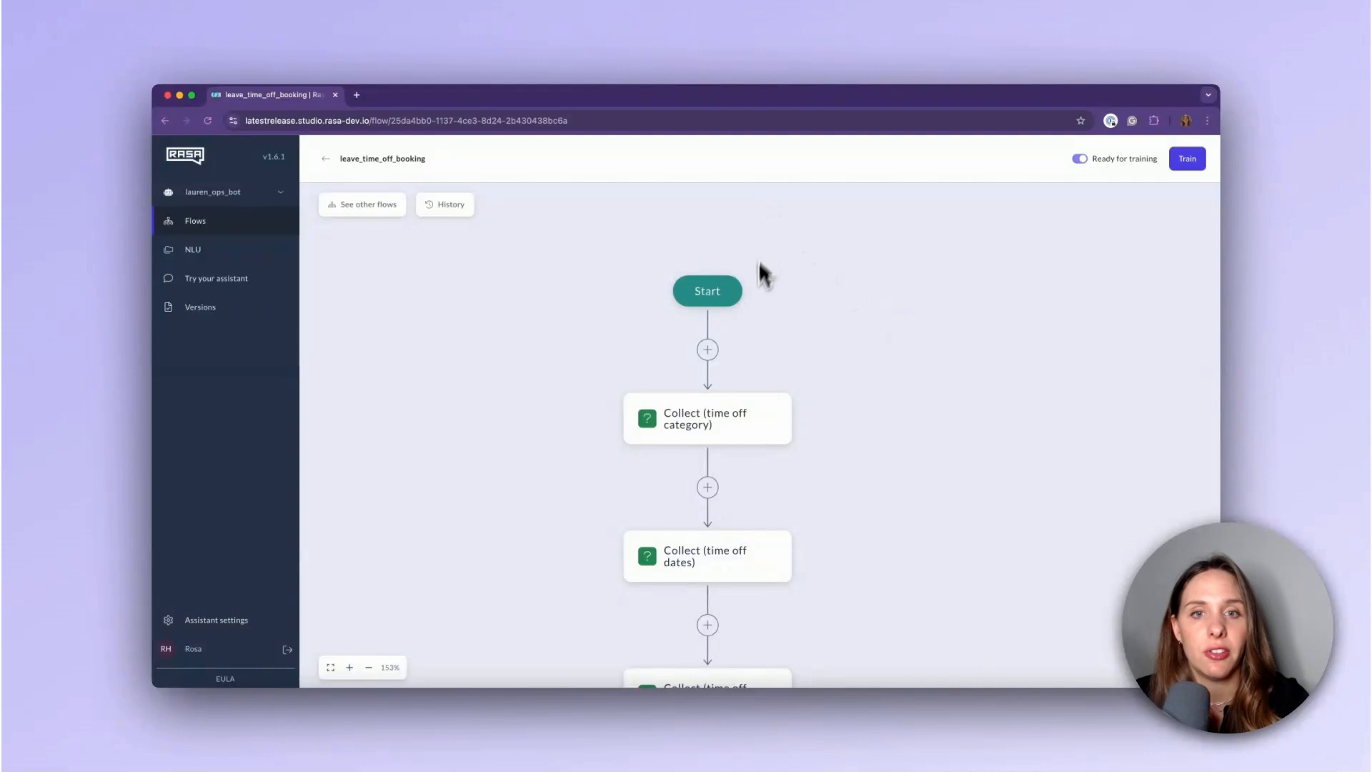
drag(761, 271, 891, 365)
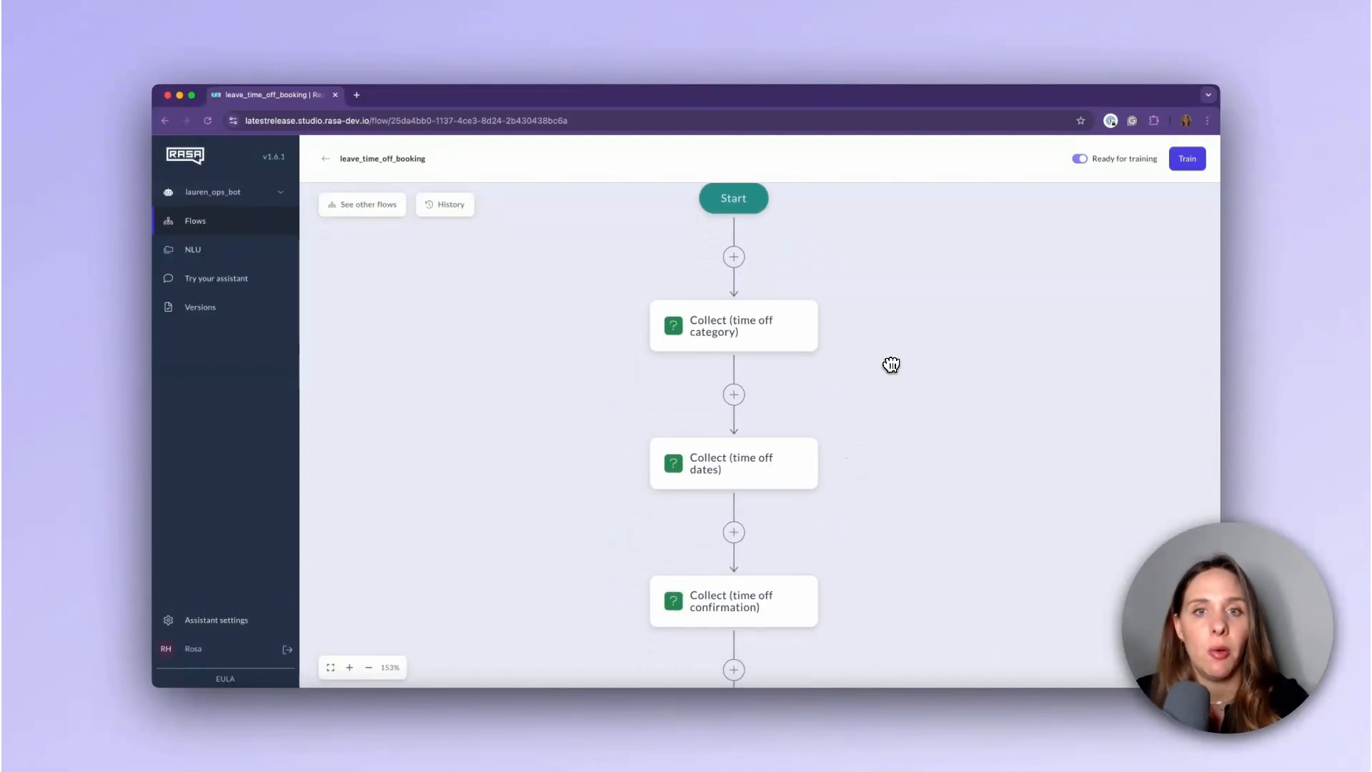
mouse_move(698, 309)
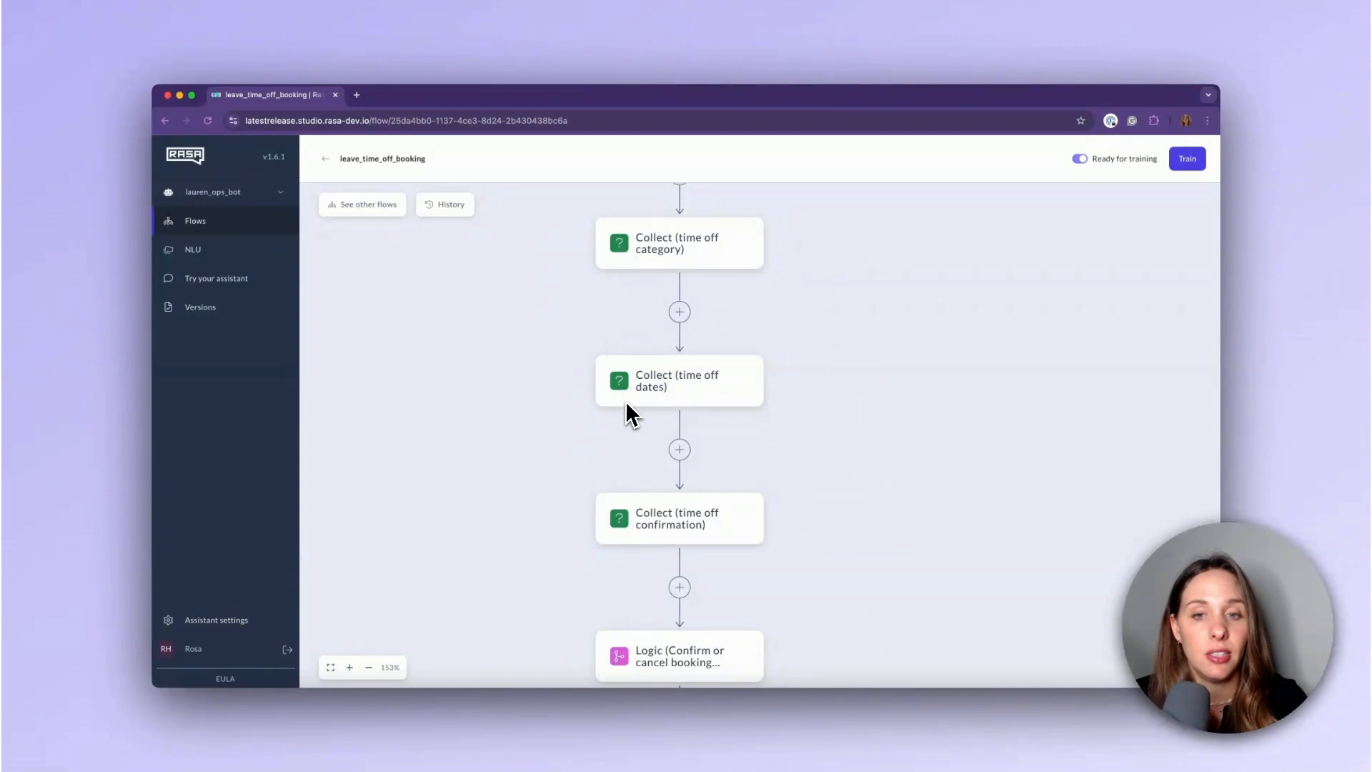
mouse_move(717, 411)
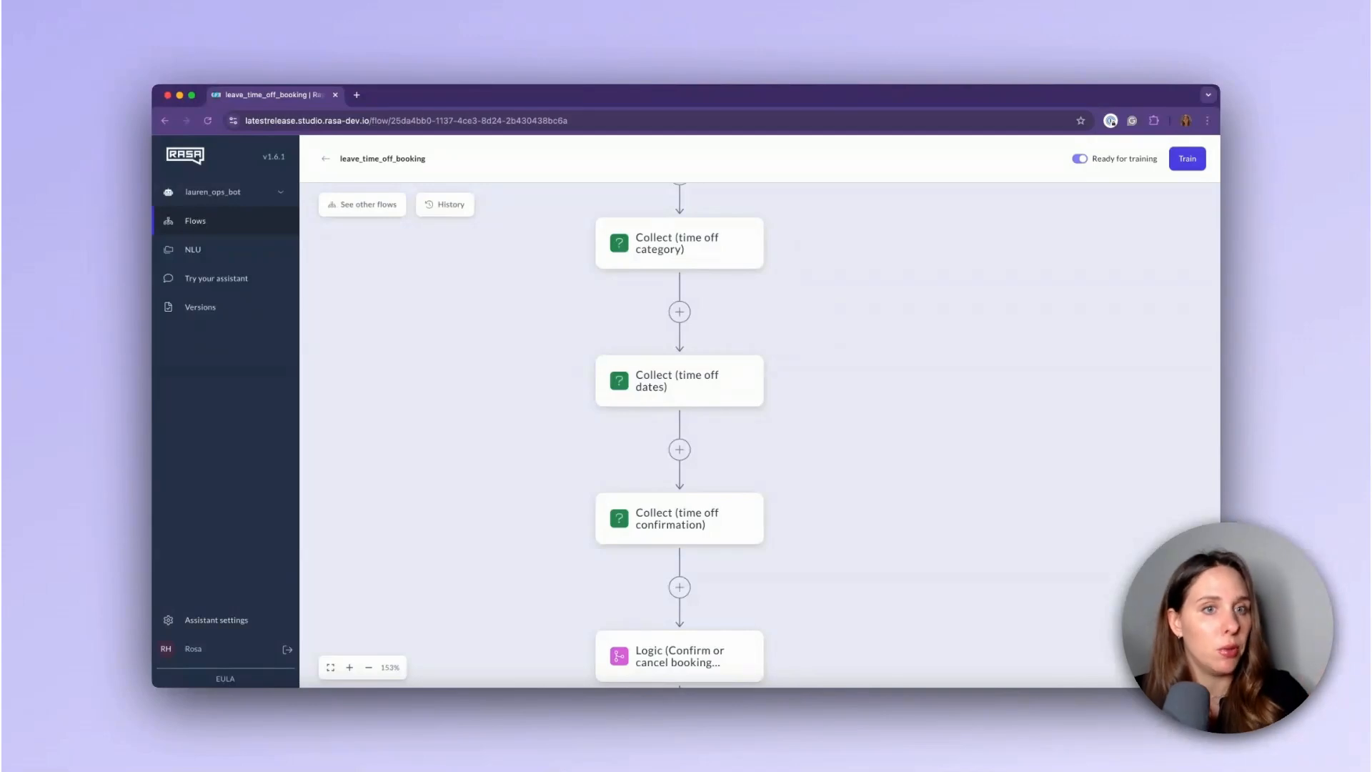
mouse_move(715, 409)
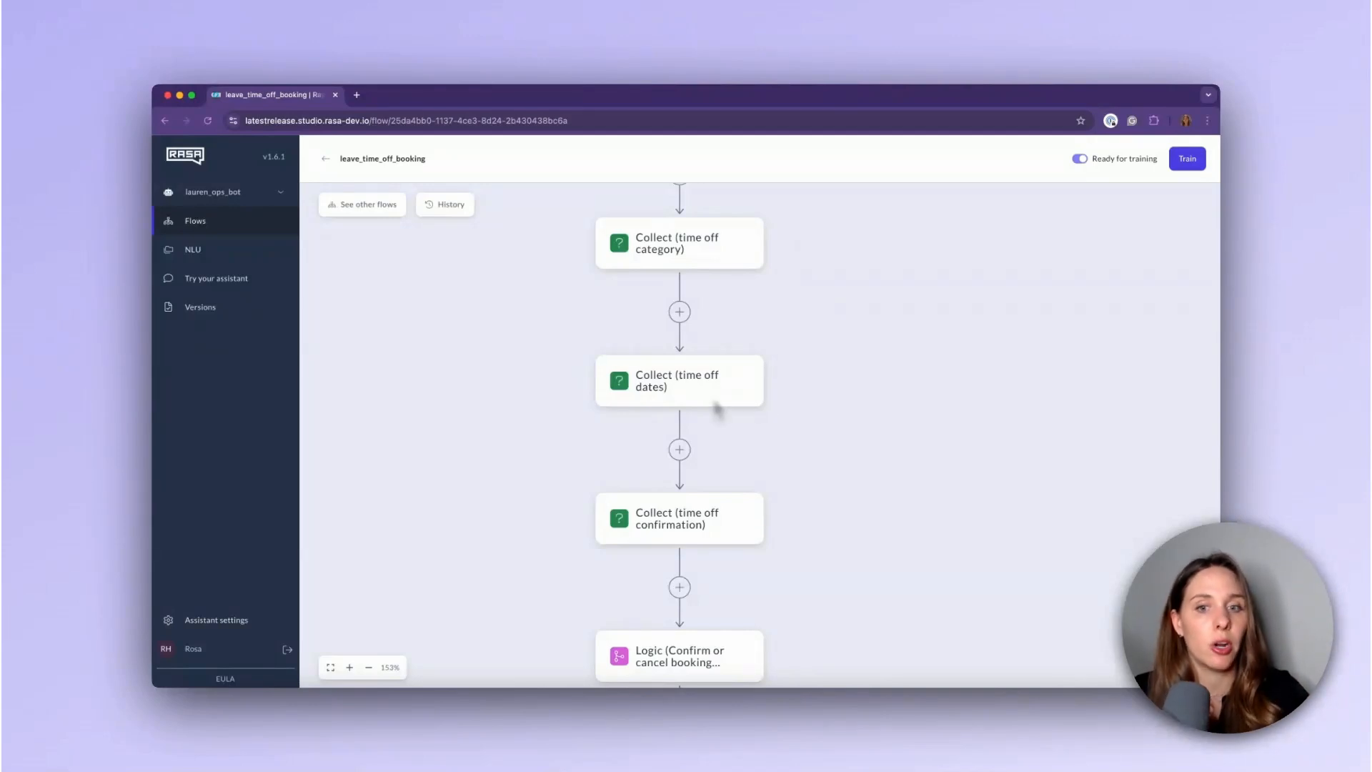
mouse_move(700, 530)
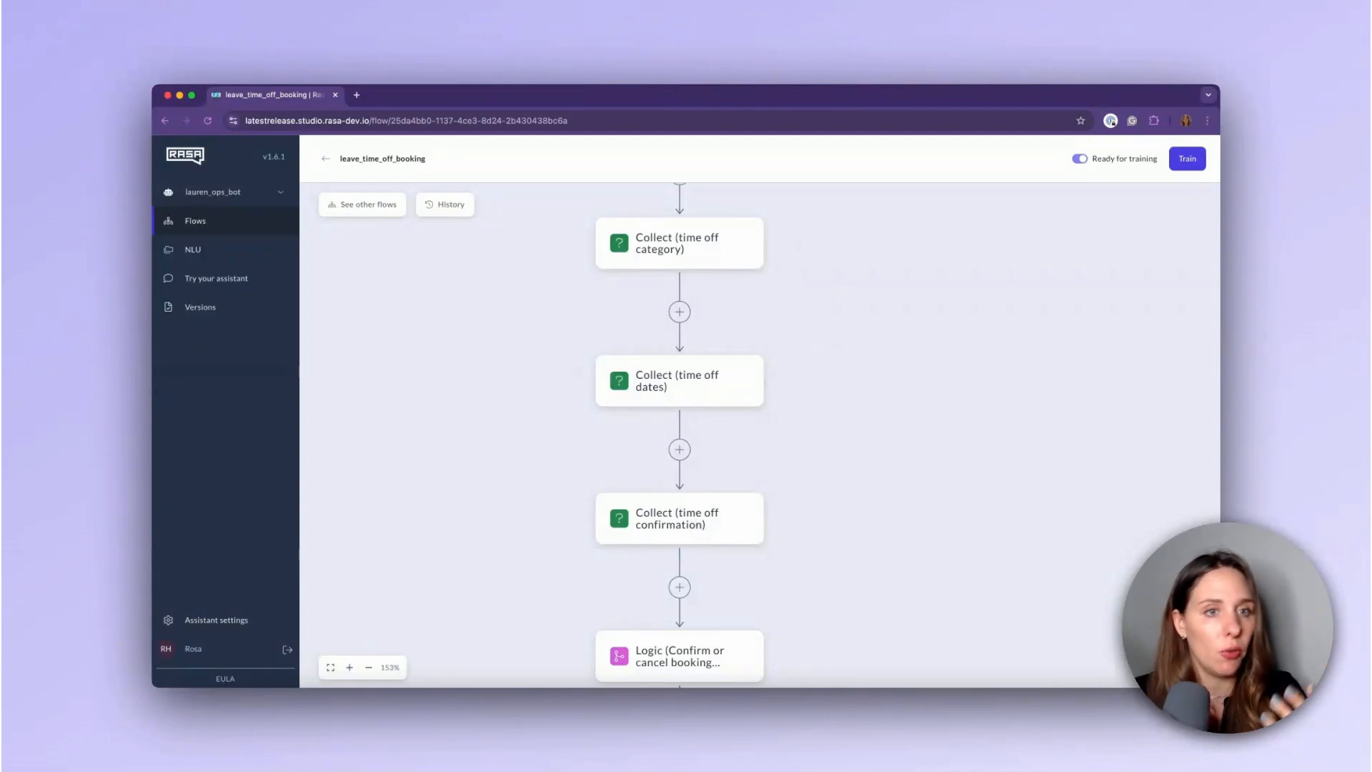
mouse_move(695, 525)
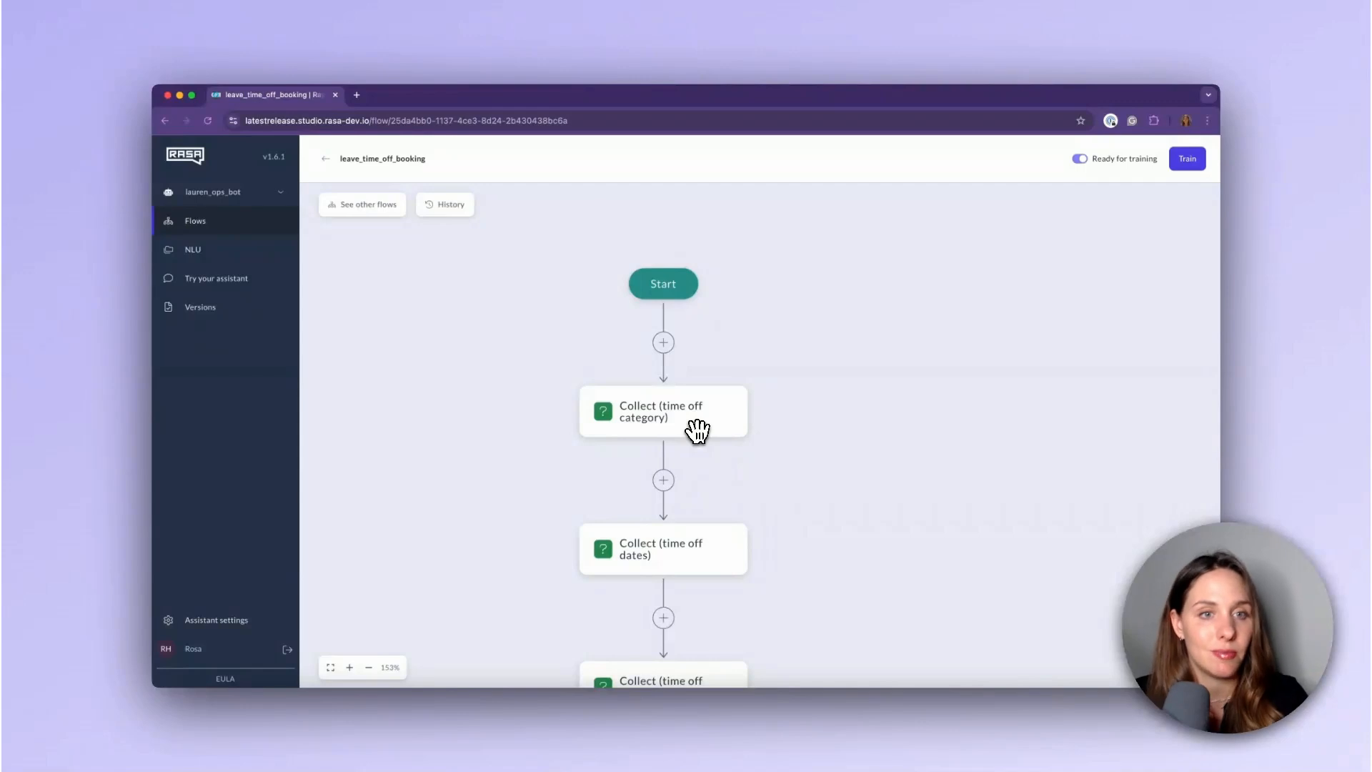
mouse_move(698, 432)
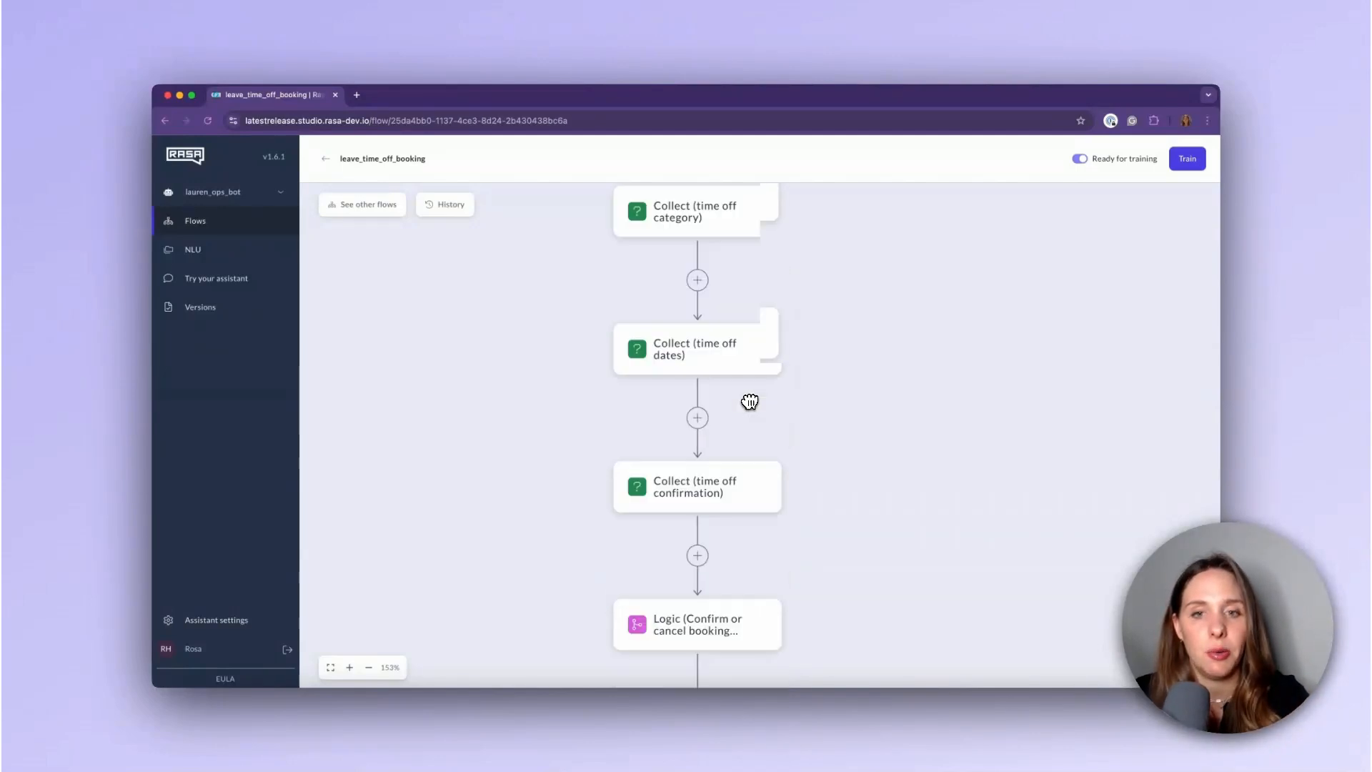
scroll(down, 3)
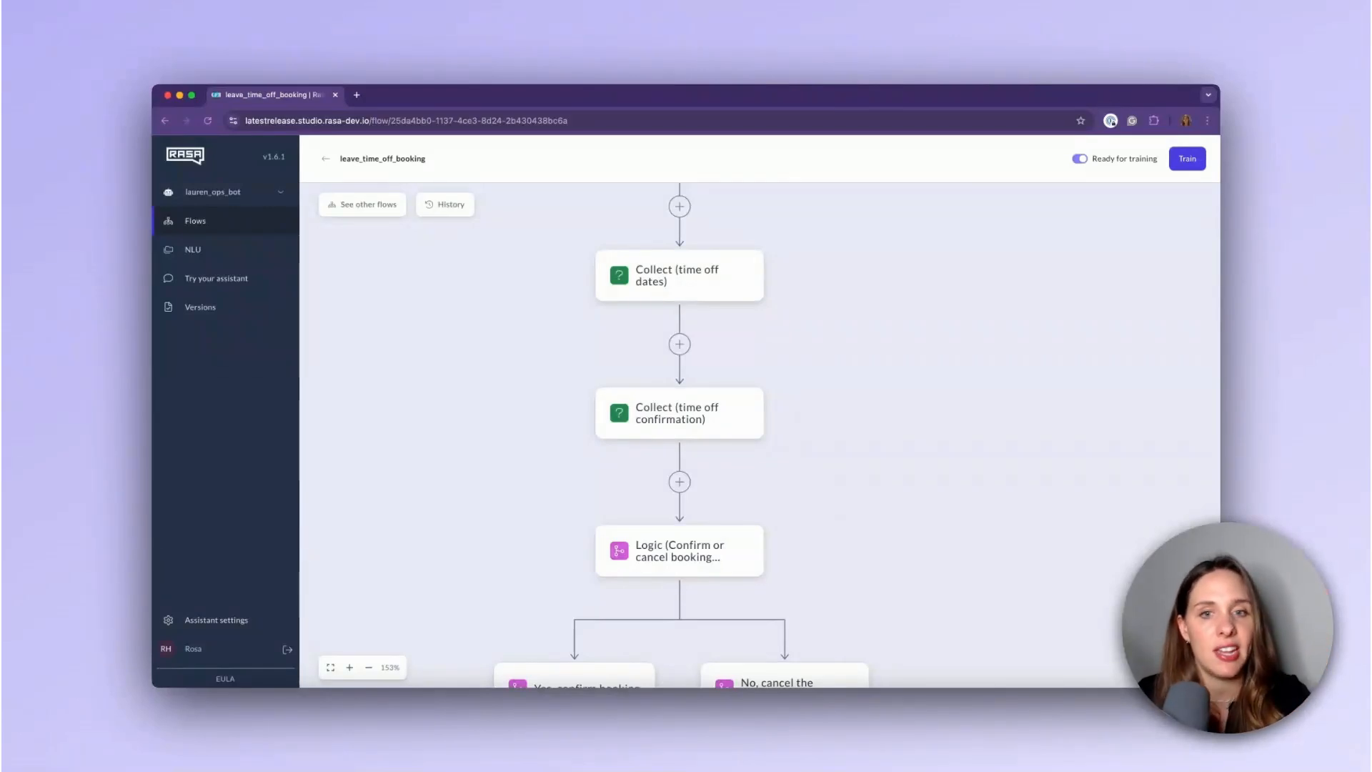
mouse_move(735, 521)
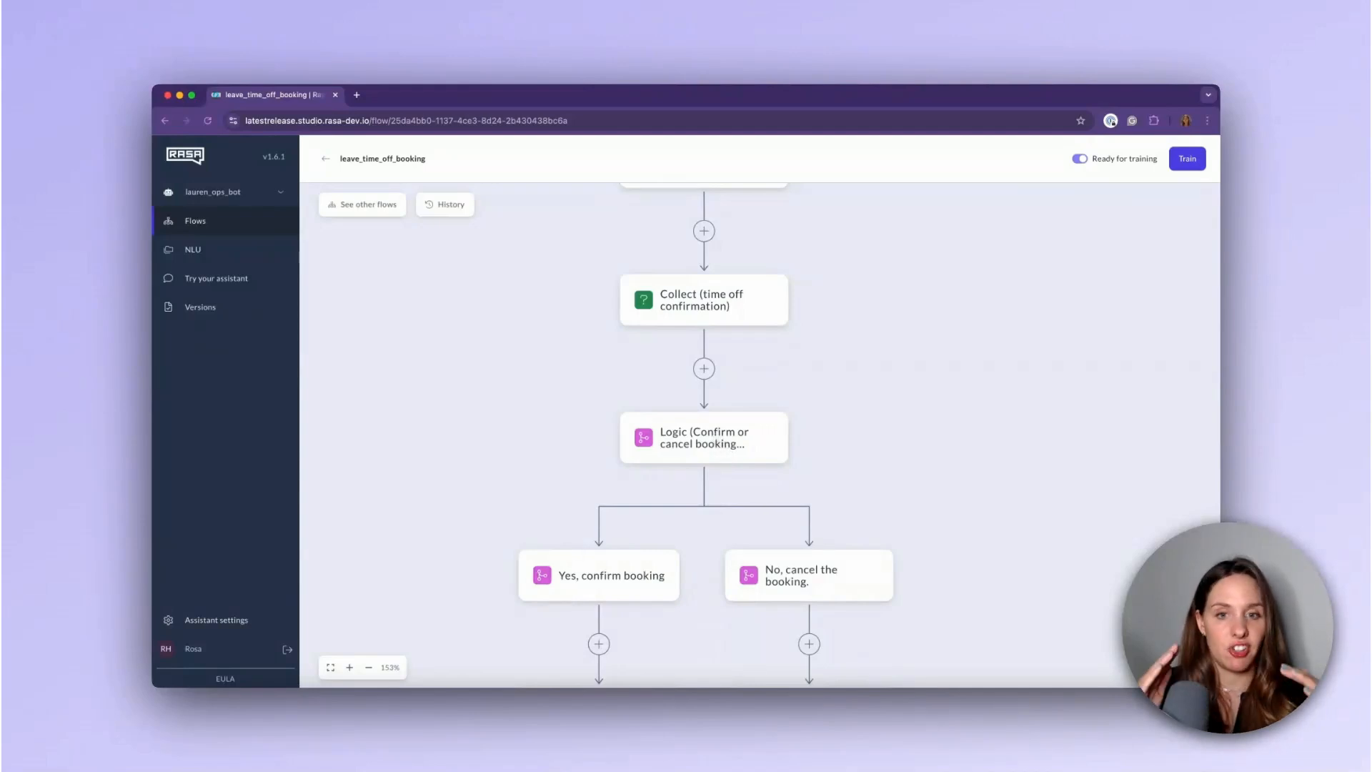
mouse_move(727, 441)
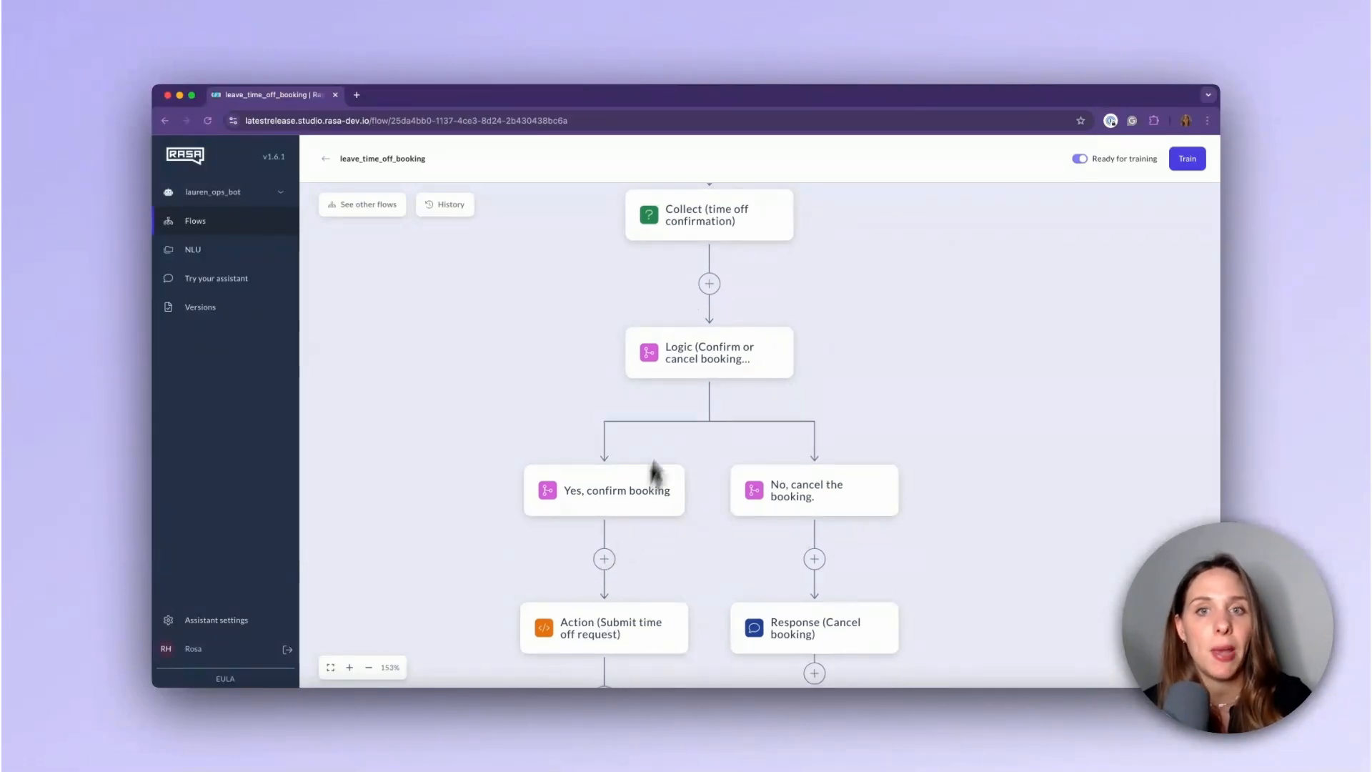
mouse_move(655, 398)
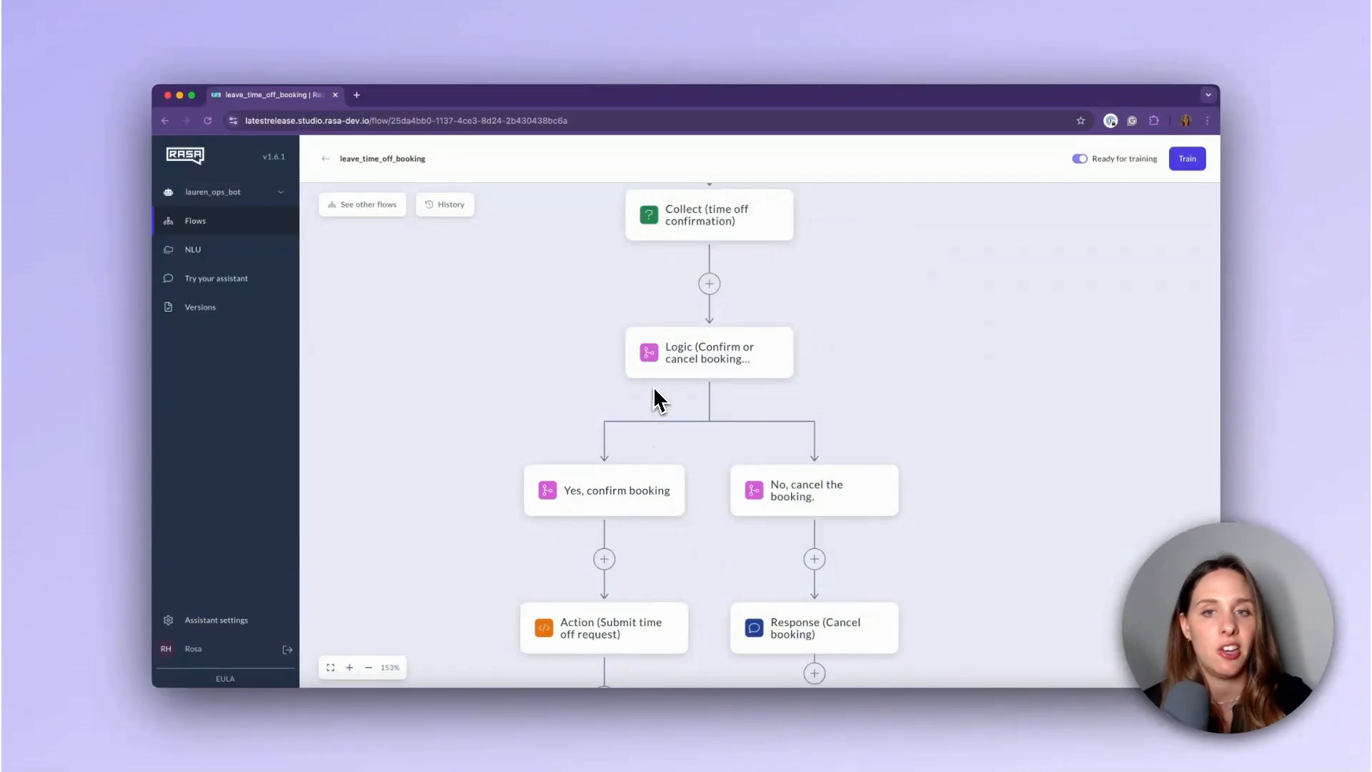
mouse_move(805, 626)
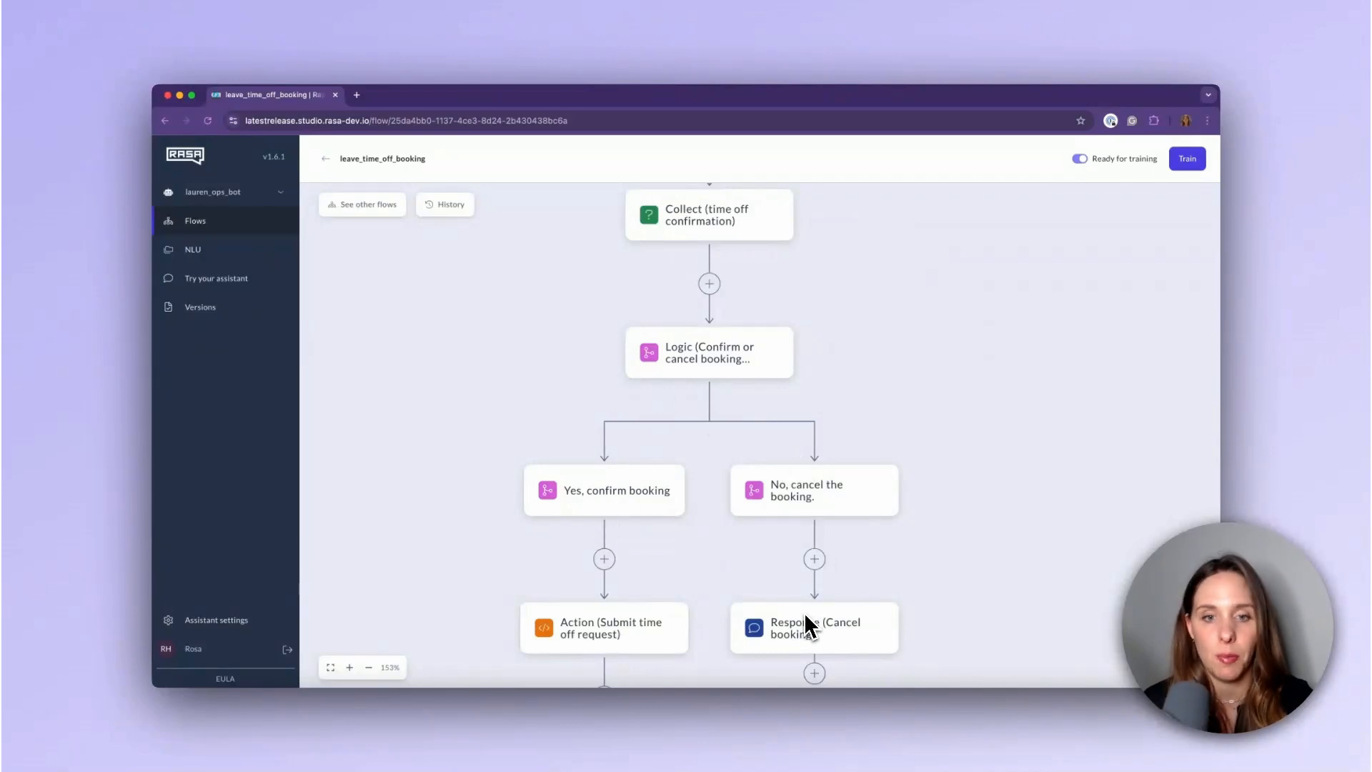
mouse_move(822, 549)
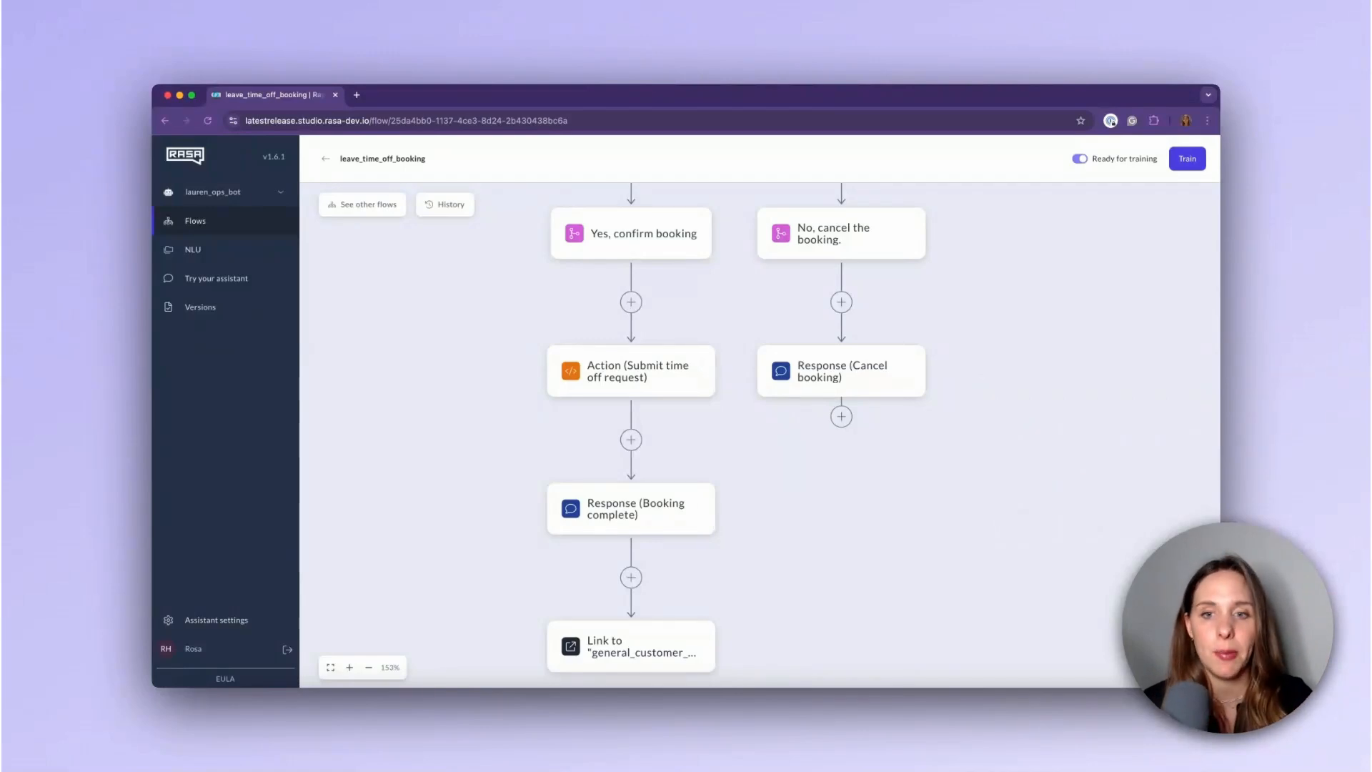
mouse_move(706, 589)
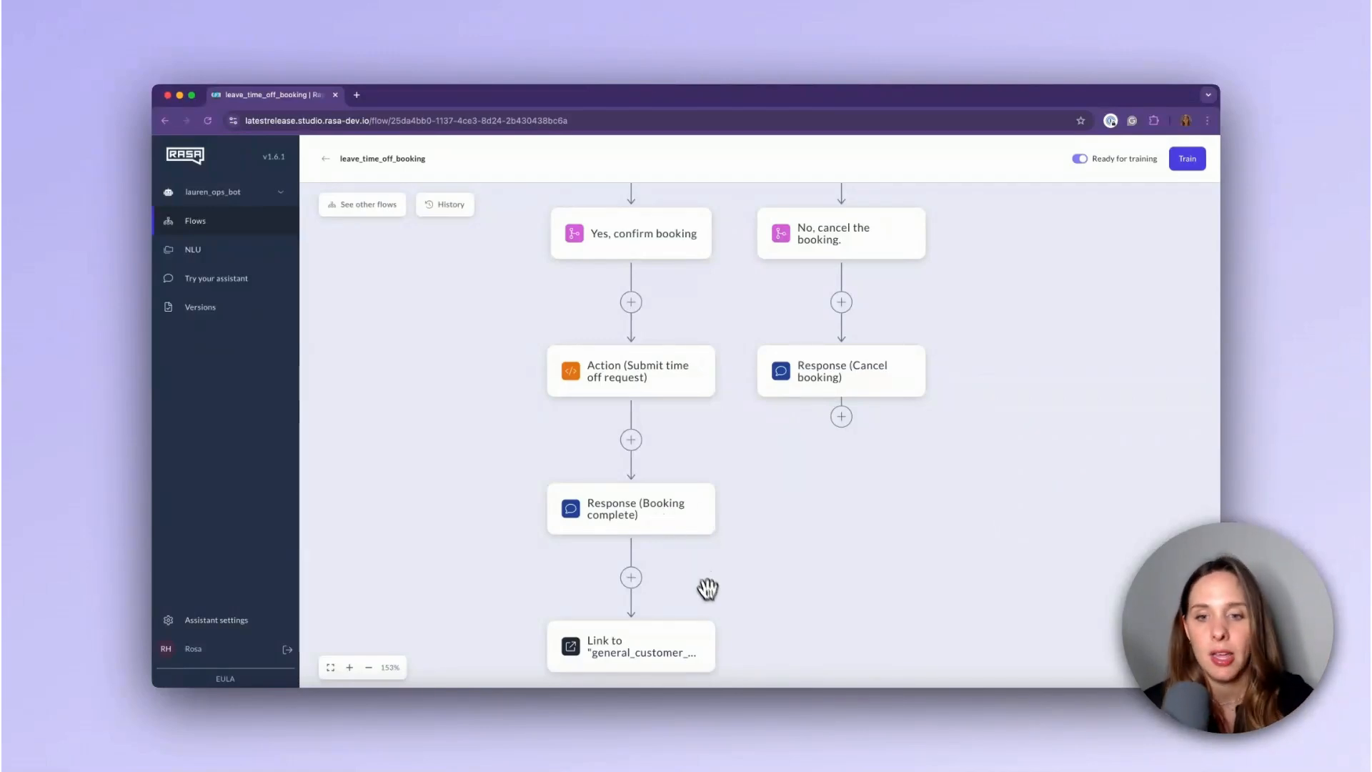
Fit the canvas to display the full flow from Start to the link step
scroll(down, 3)
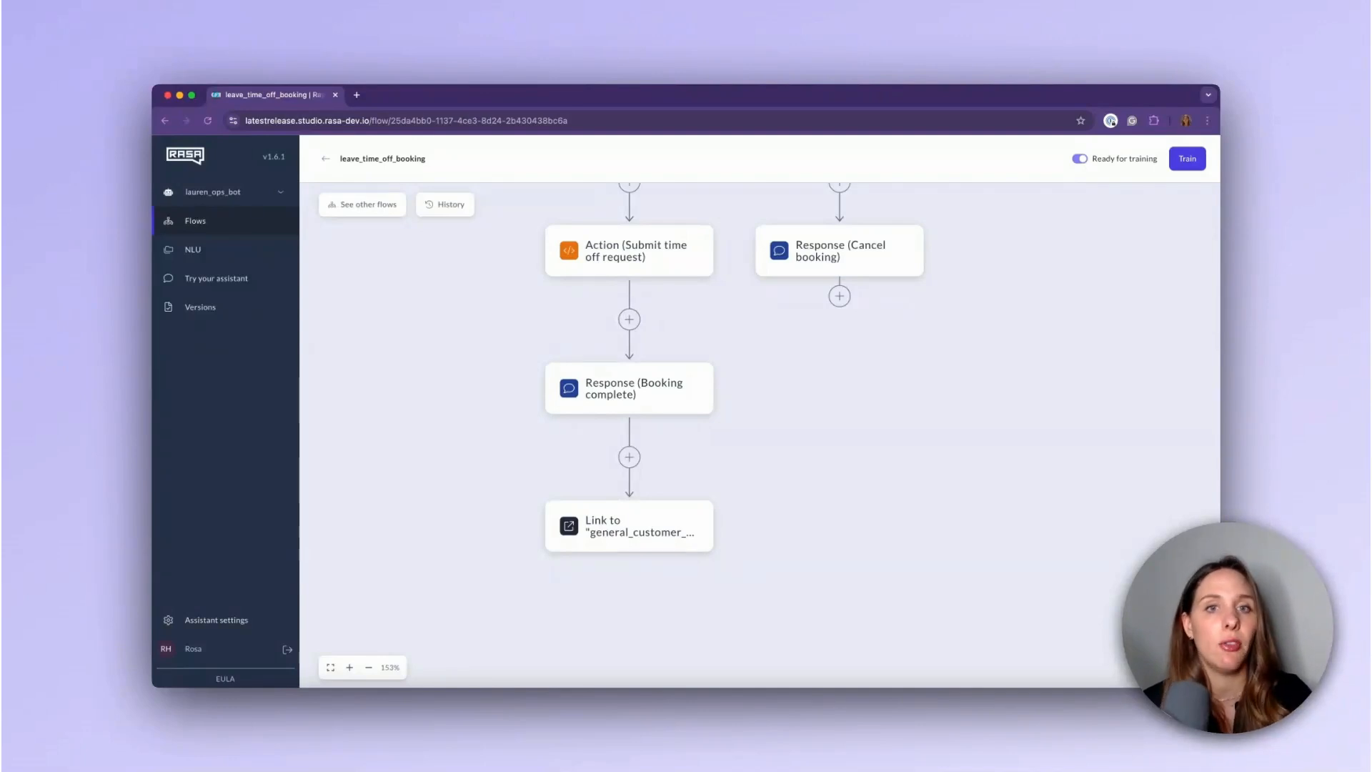
click(368, 667)
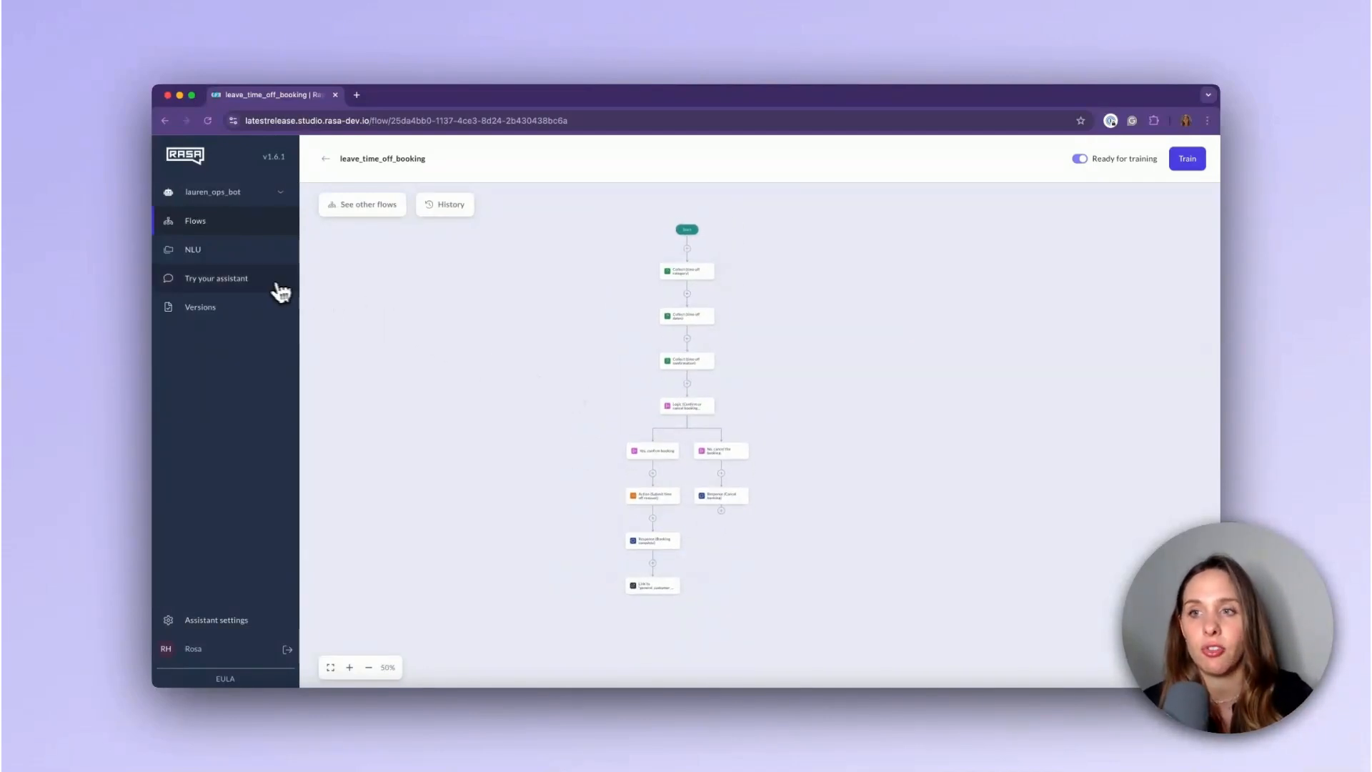
In Try your assistant, send the test message 'I want to book vacation'
click(215, 277)
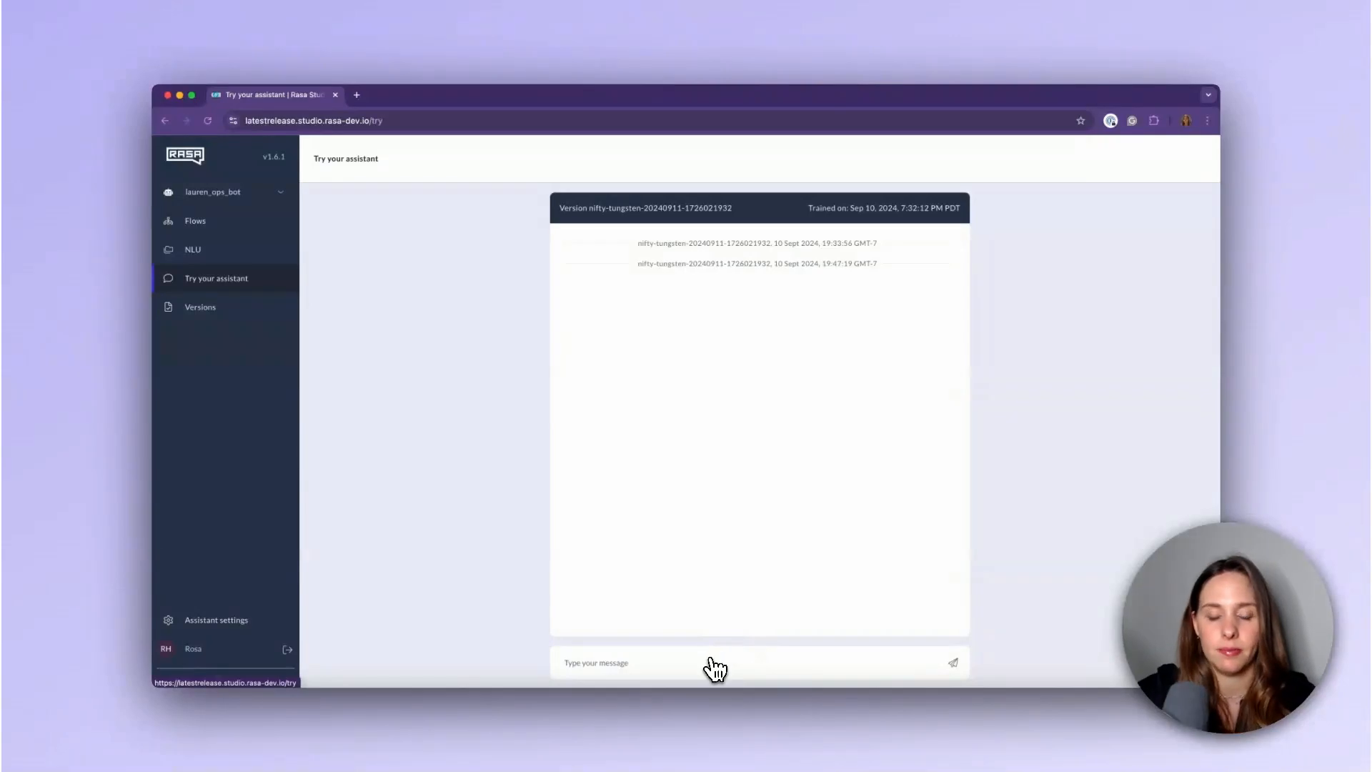
click(708, 662)
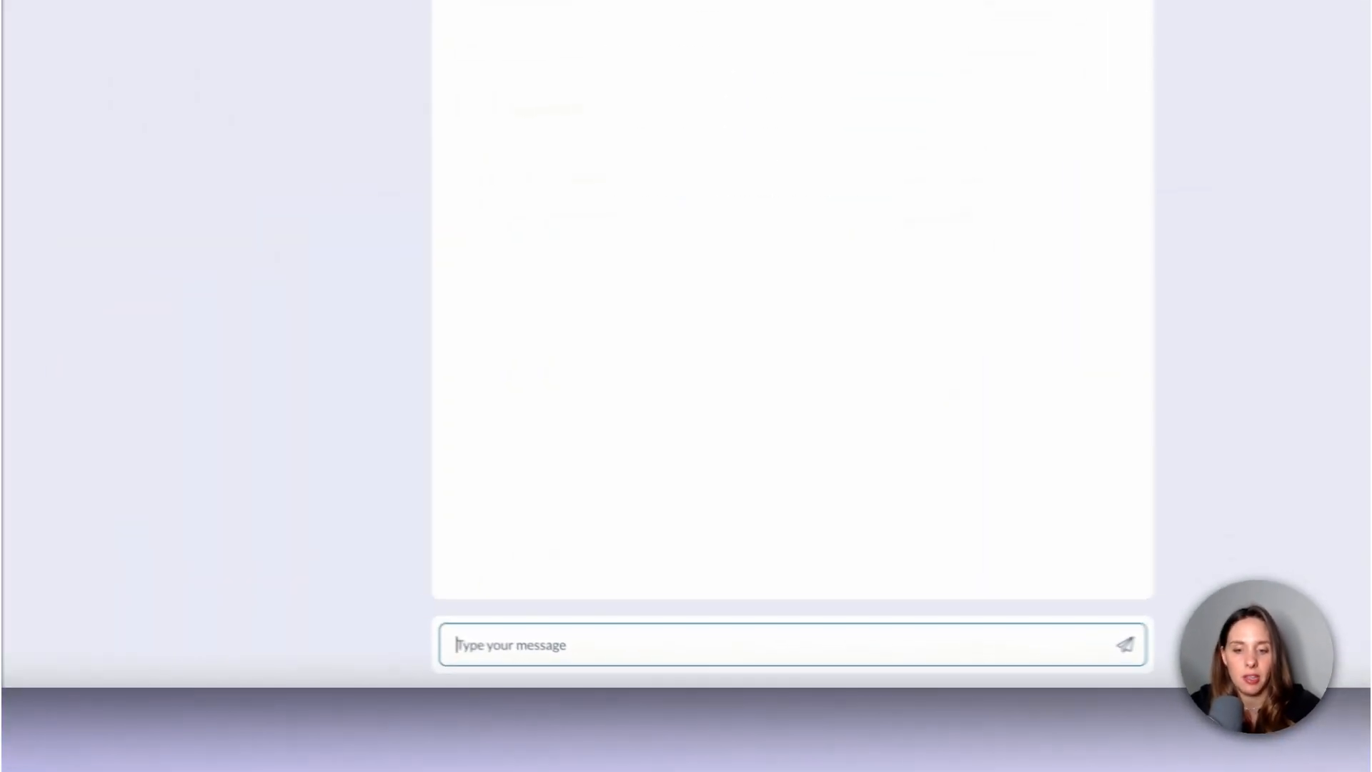
text(I want. to)
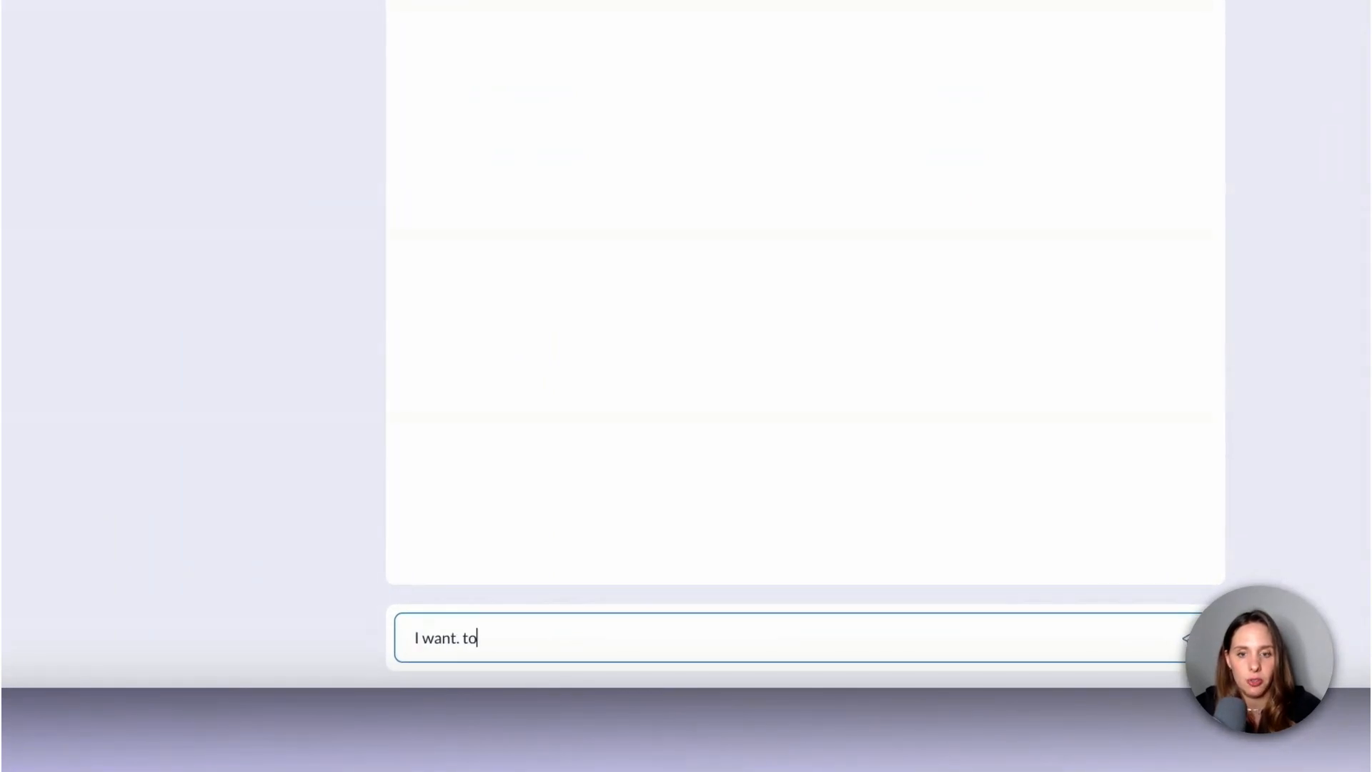
text(book vacati)
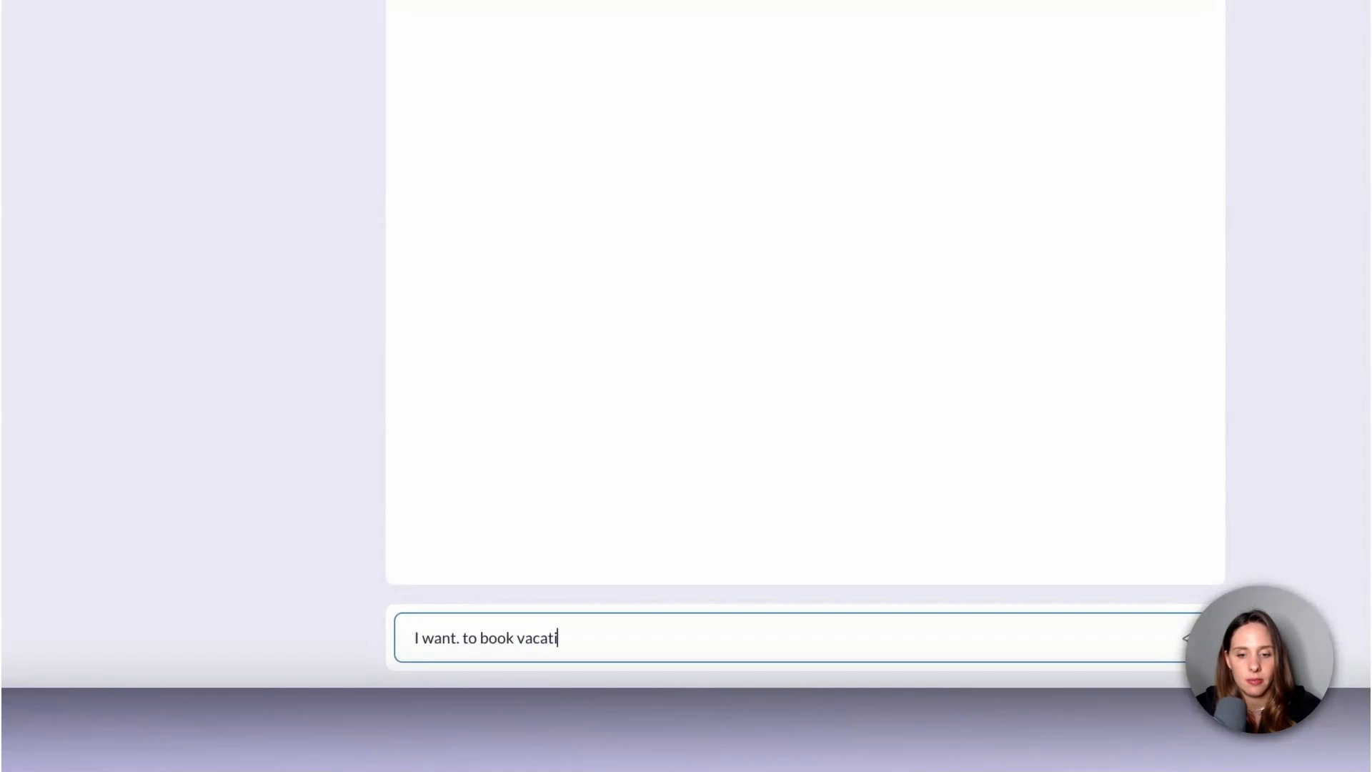
key(Enter)
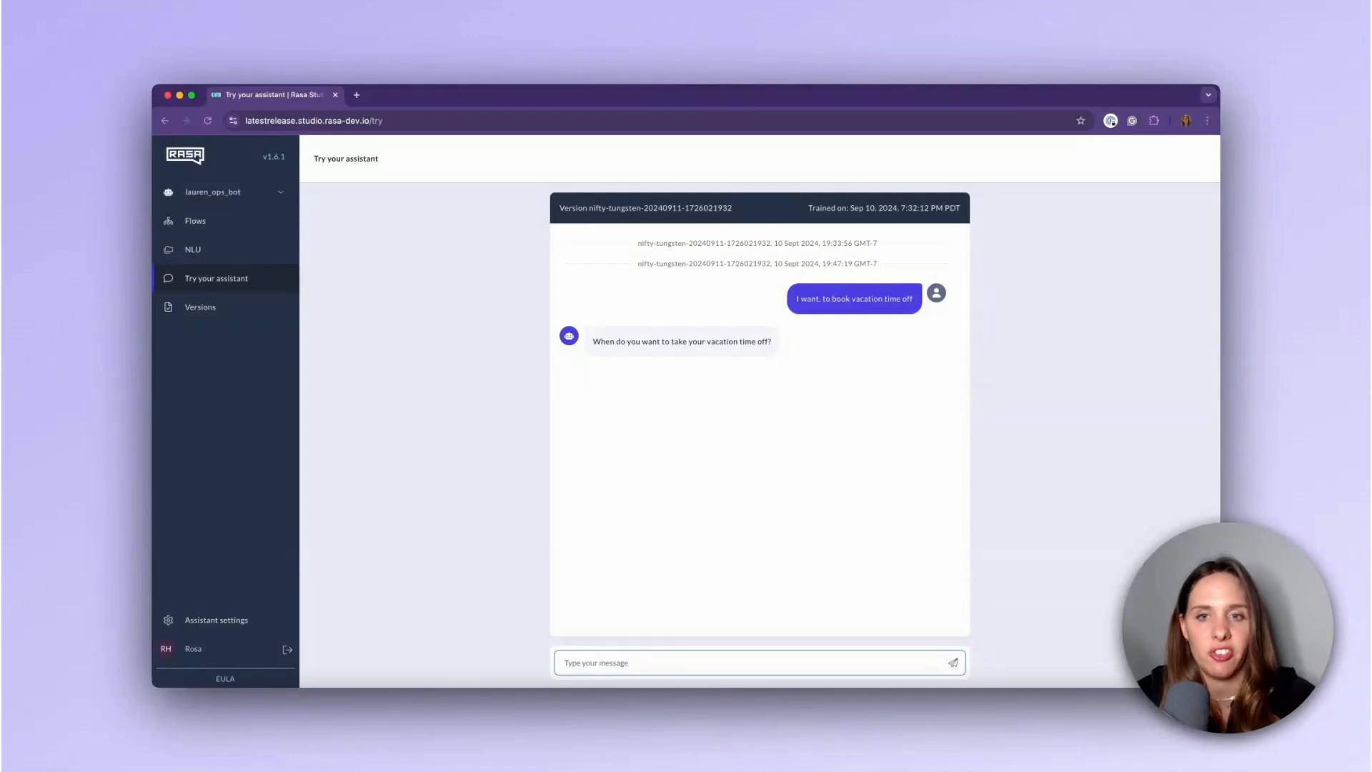
Reply with the dates Nov 11-12 and begin typing 'Yes' to confirm
text(Nov)
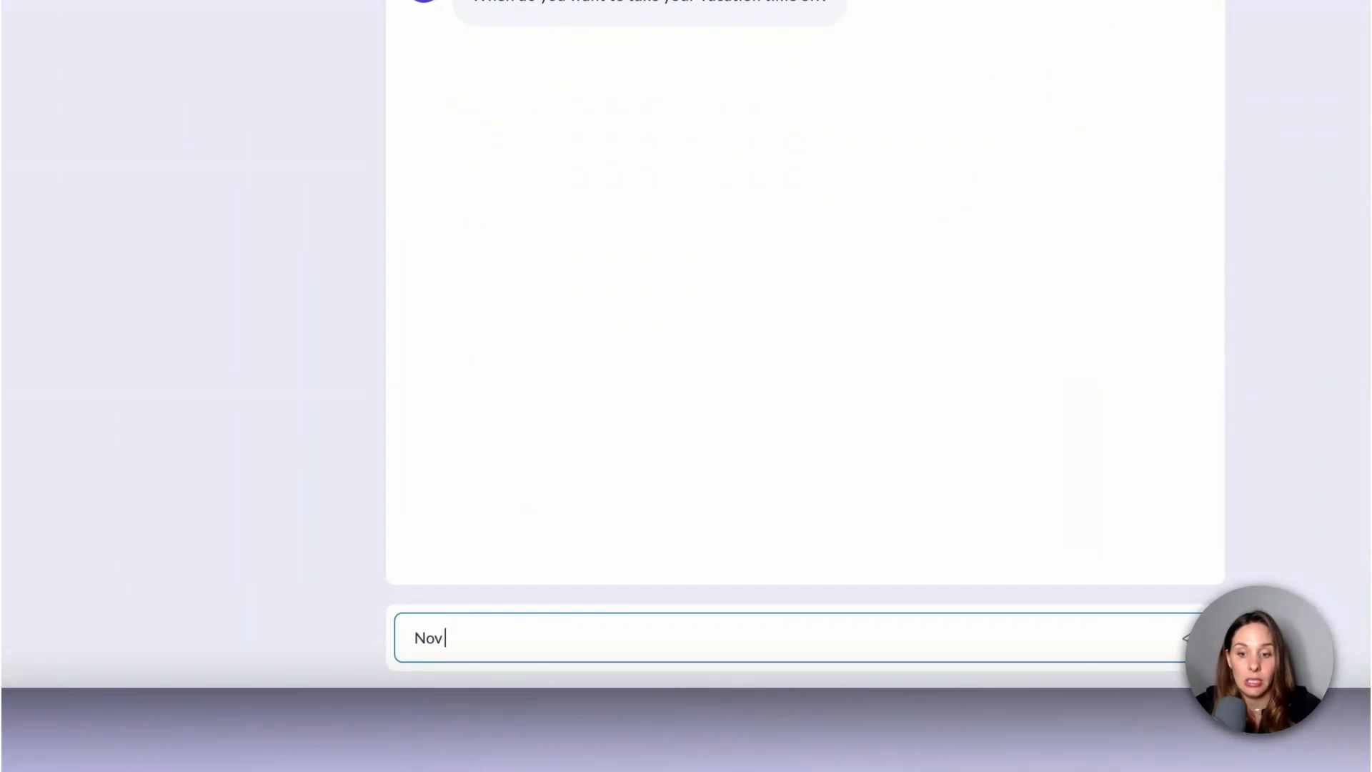
text(11-)
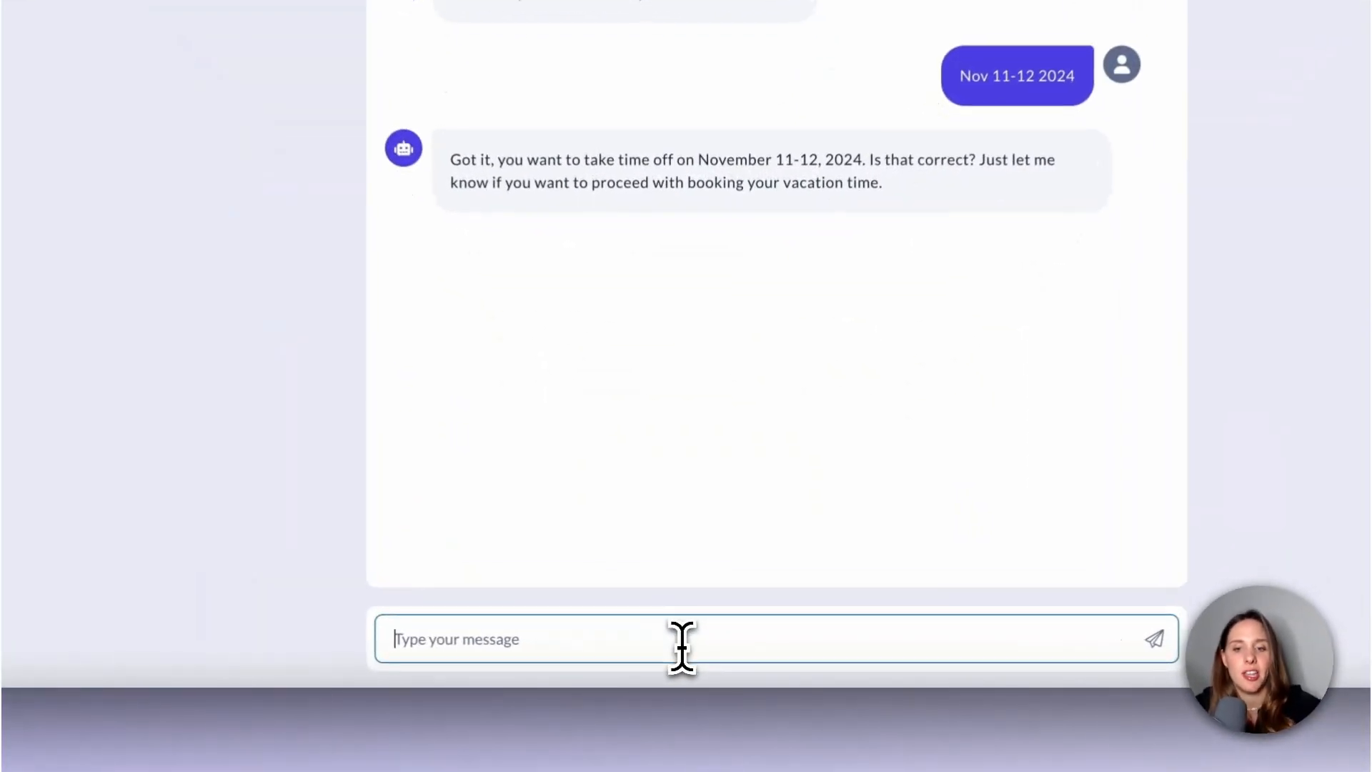
text(Yes)
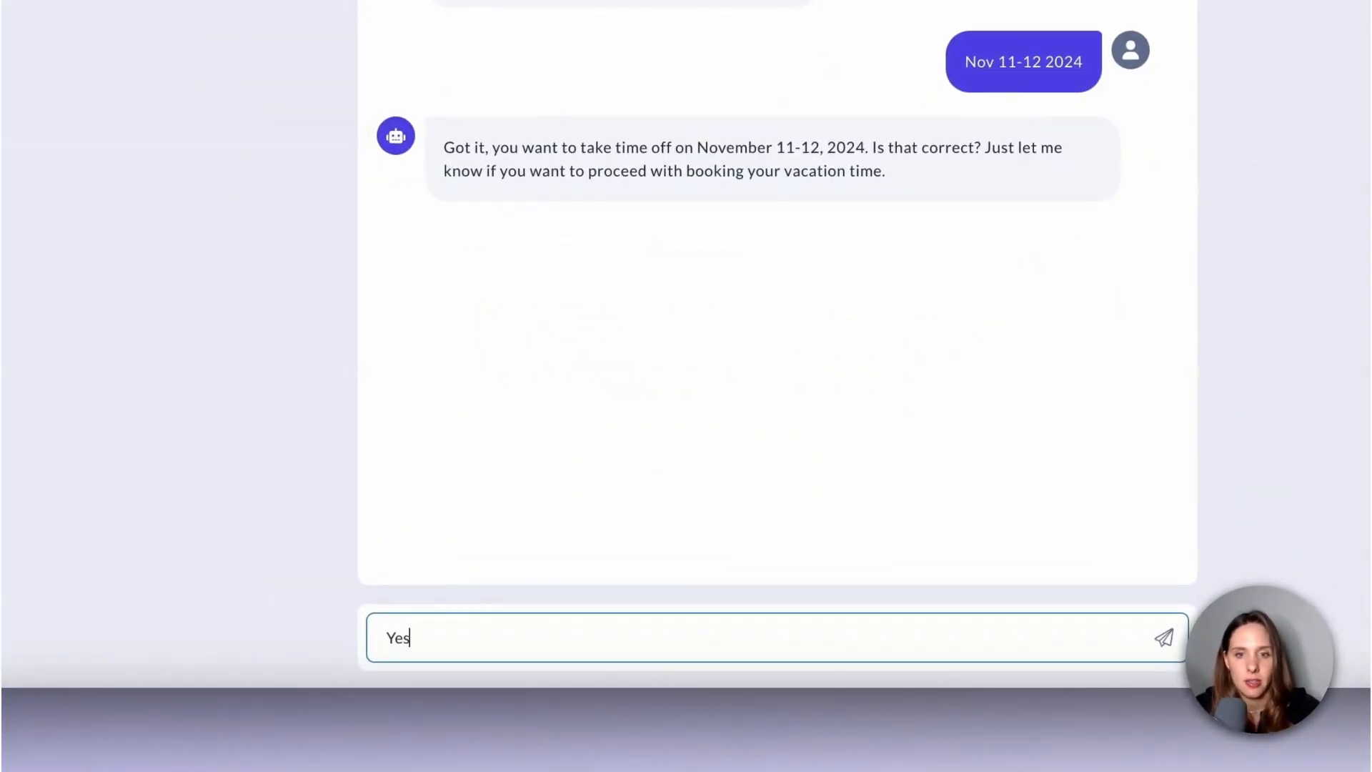